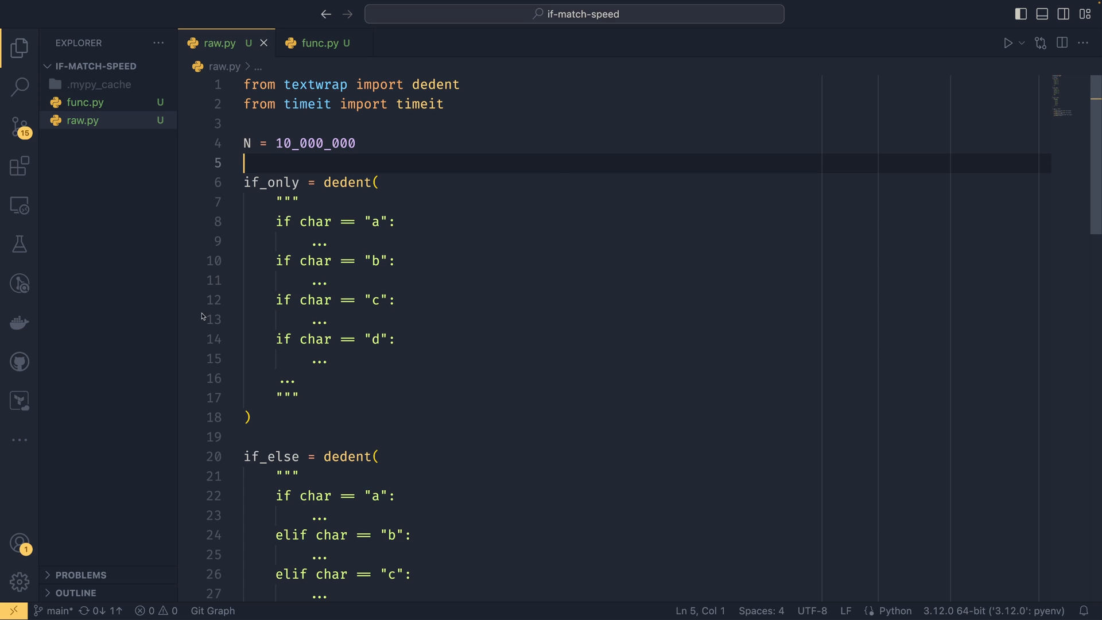
mouse_move(440, 218)
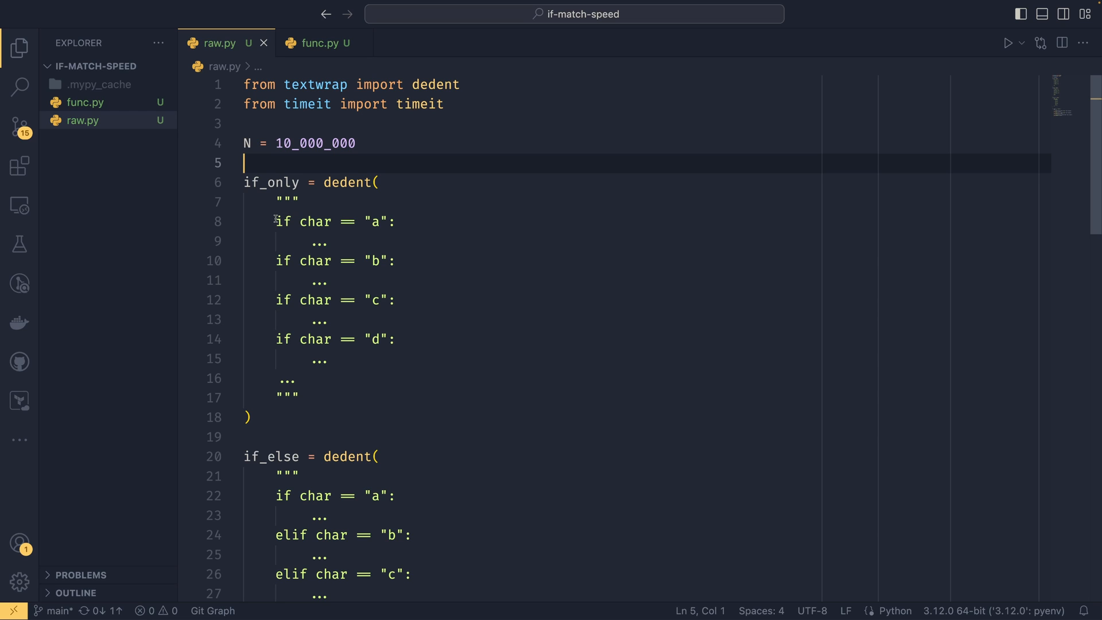
- Review raw.py's if_only checks, the if_else elif chain and the match wildcard case before timing
drag(276, 222, 299, 380)
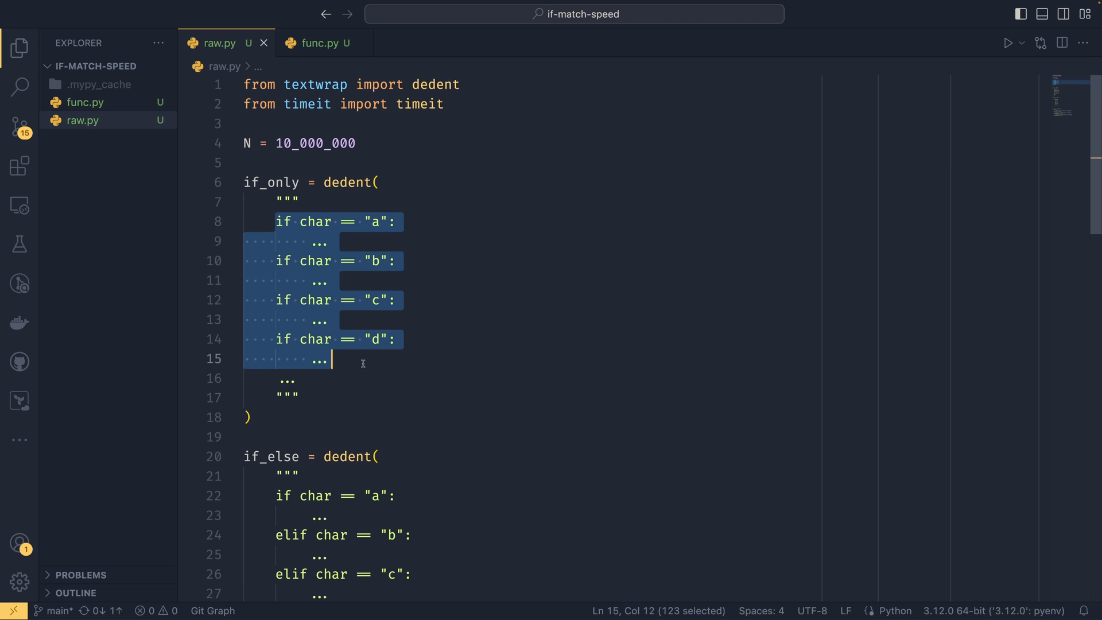
click(332, 359)
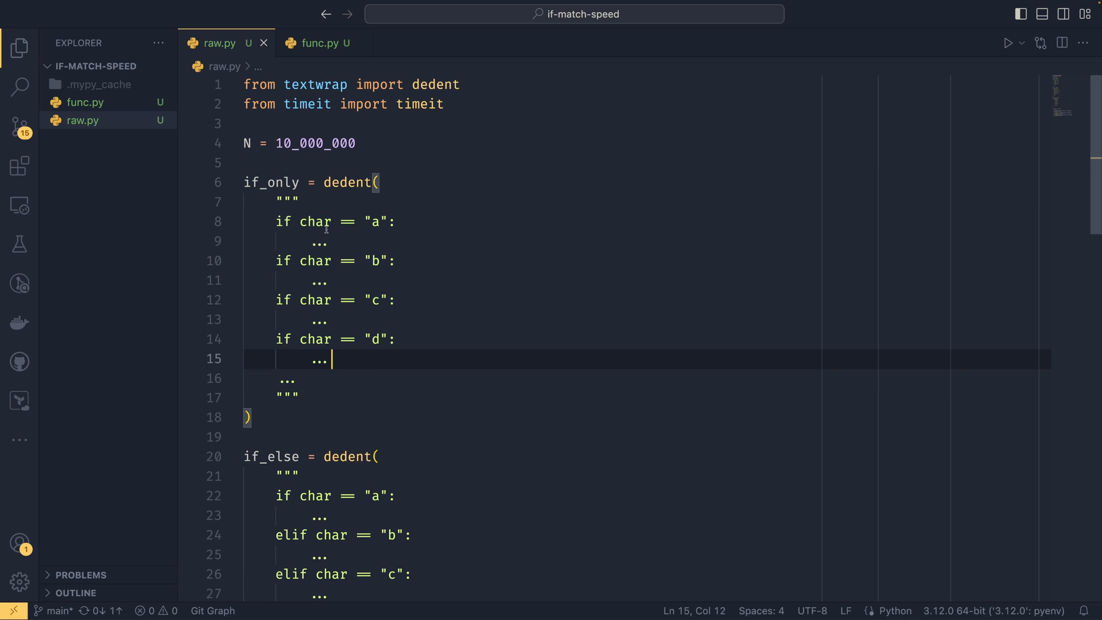
mouse_move(383, 255)
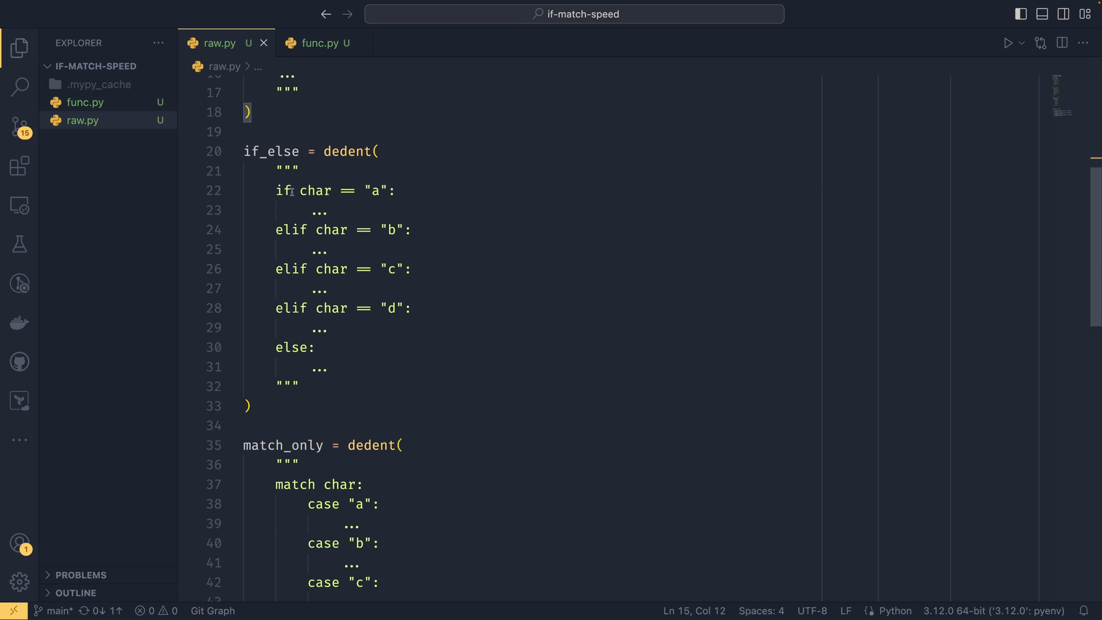
drag(274, 191, 379, 191)
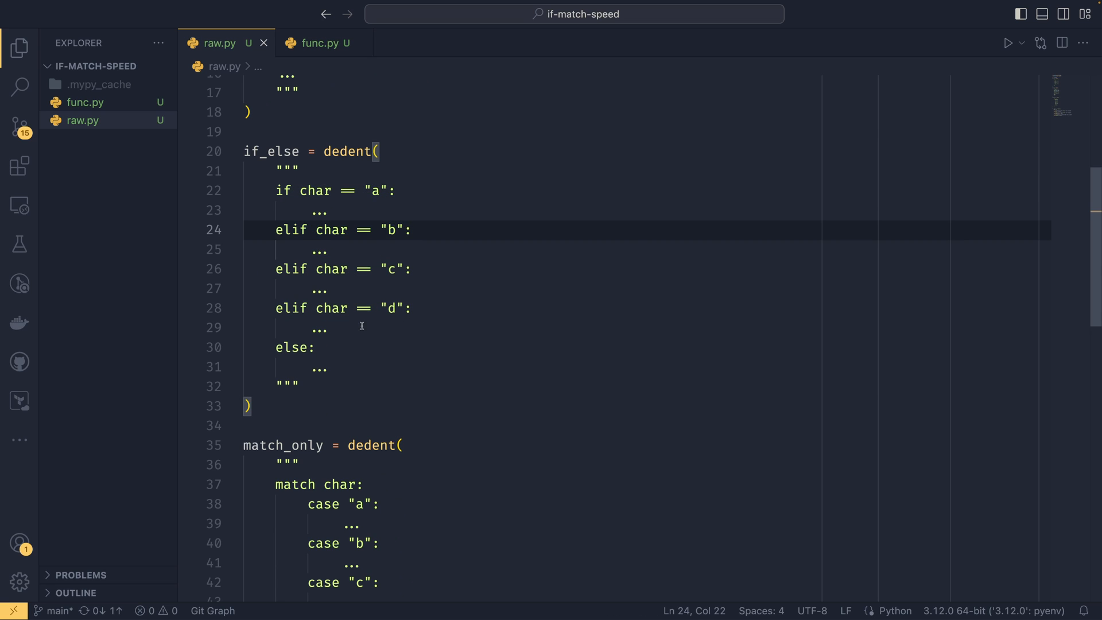
scroll(down, 3)
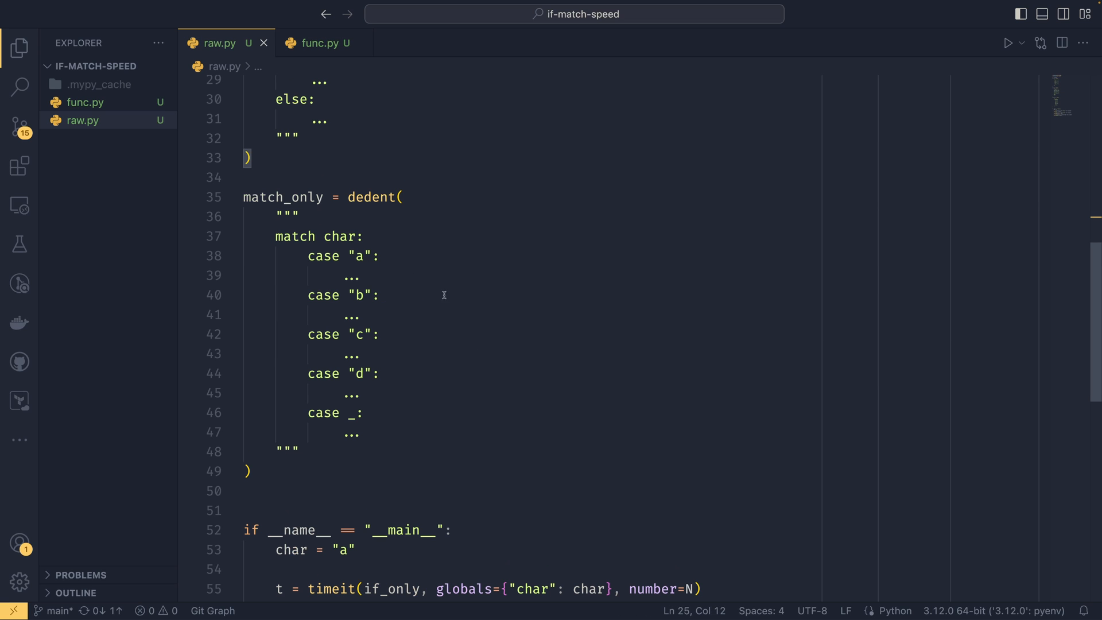
mouse_move(274, 234)
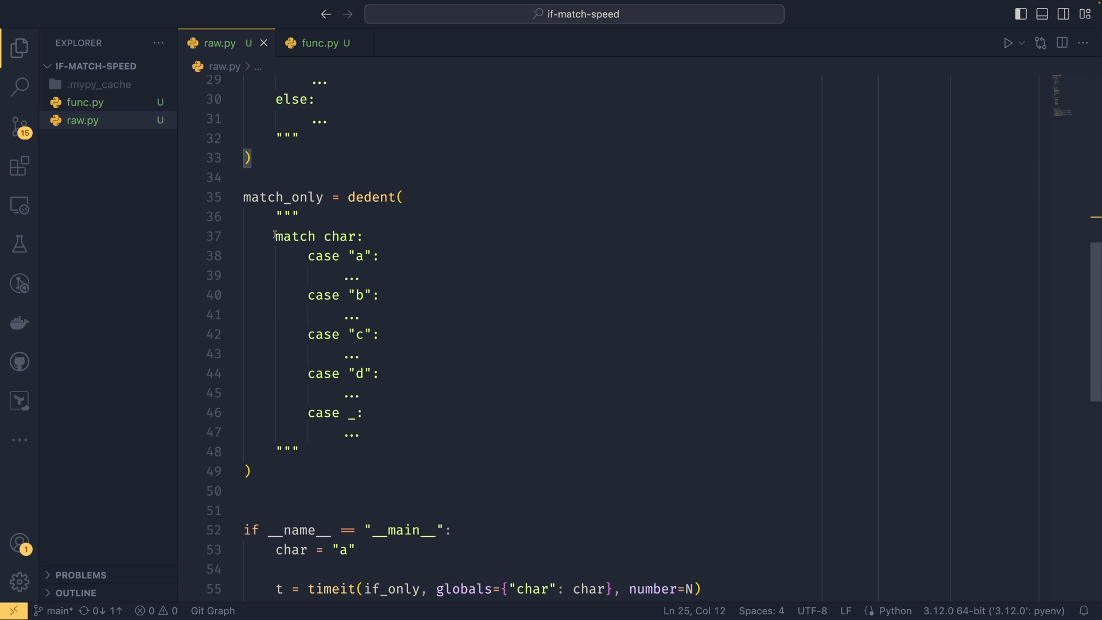
click(361, 237)
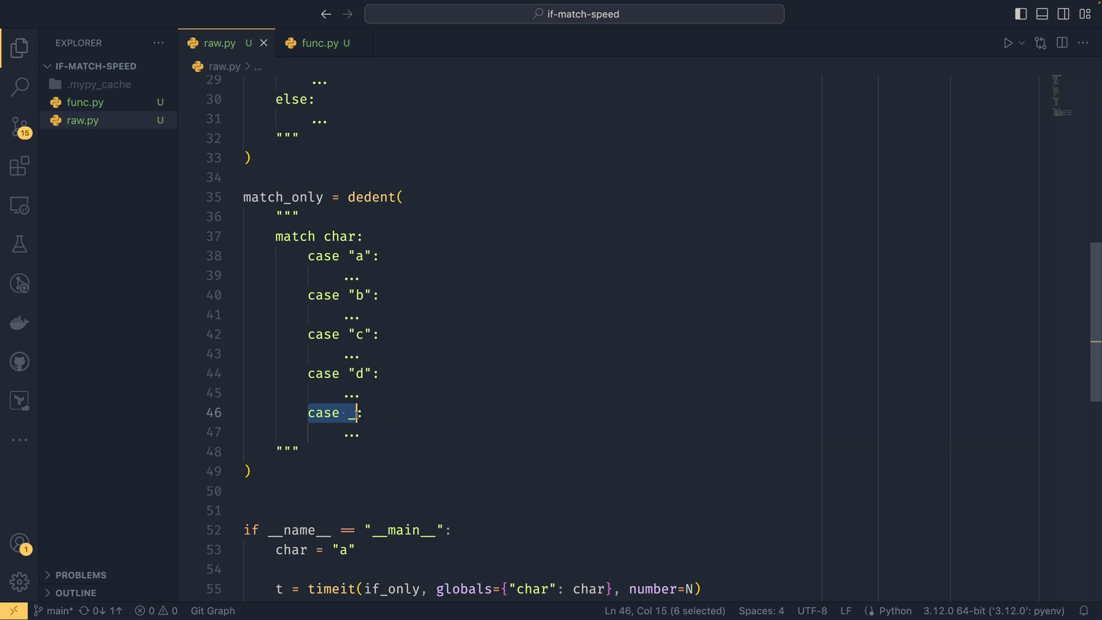
click(447, 394)
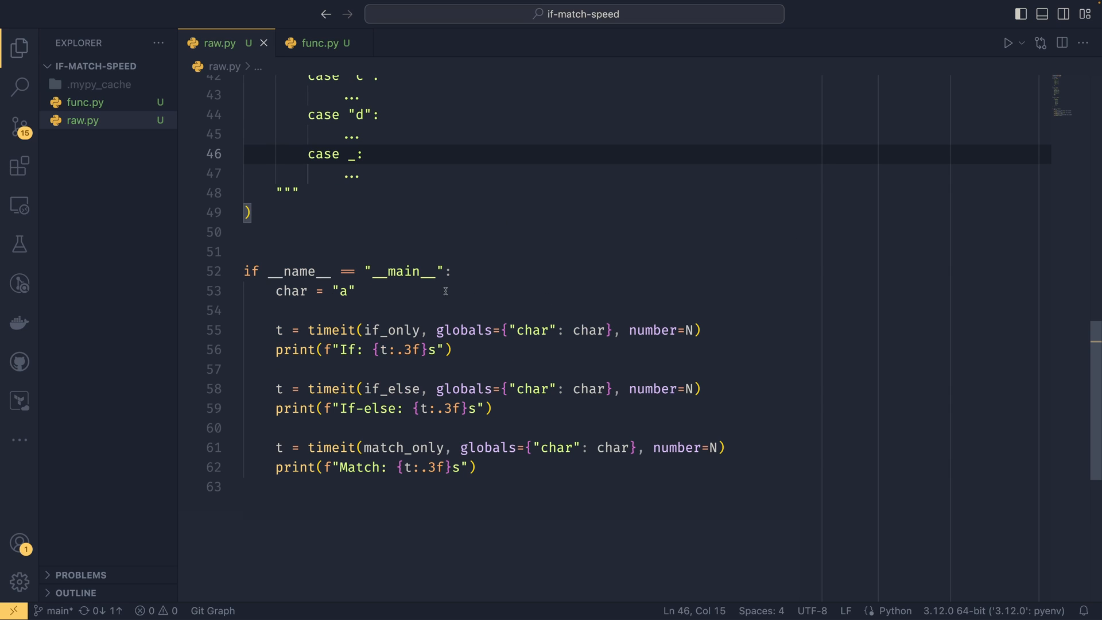
mouse_move(406, 459)
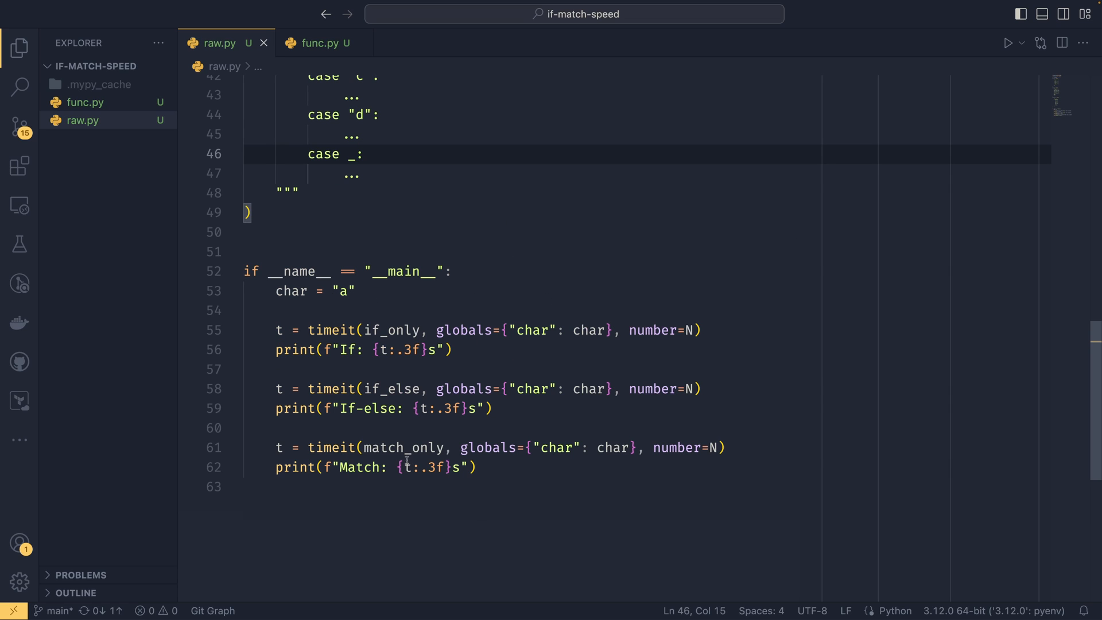
mouse_move(492, 292)
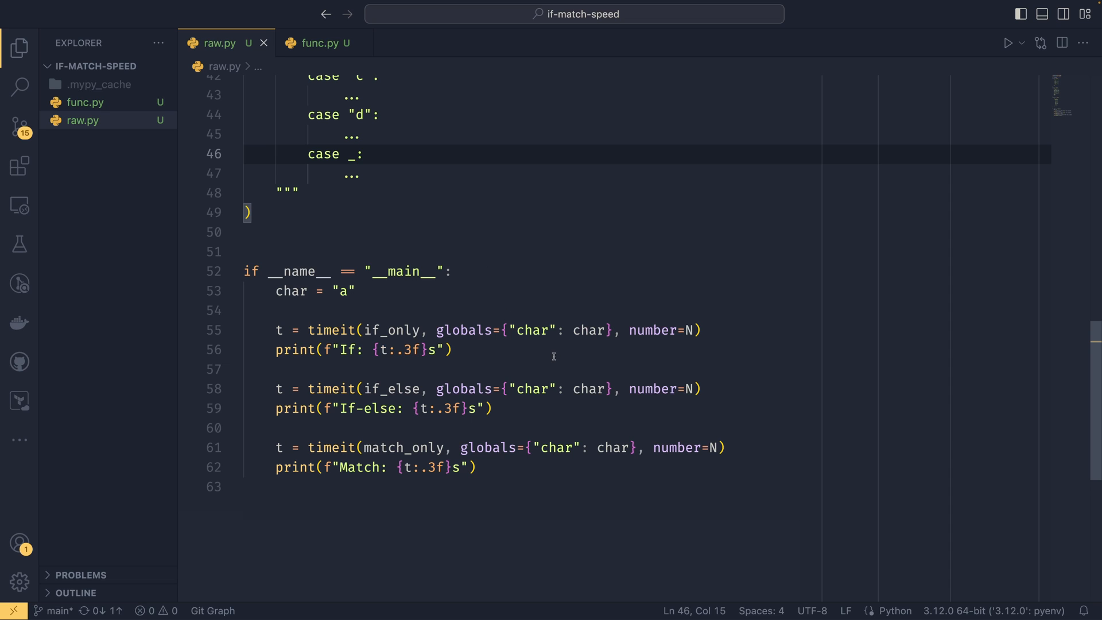
mouse_move(692, 330)
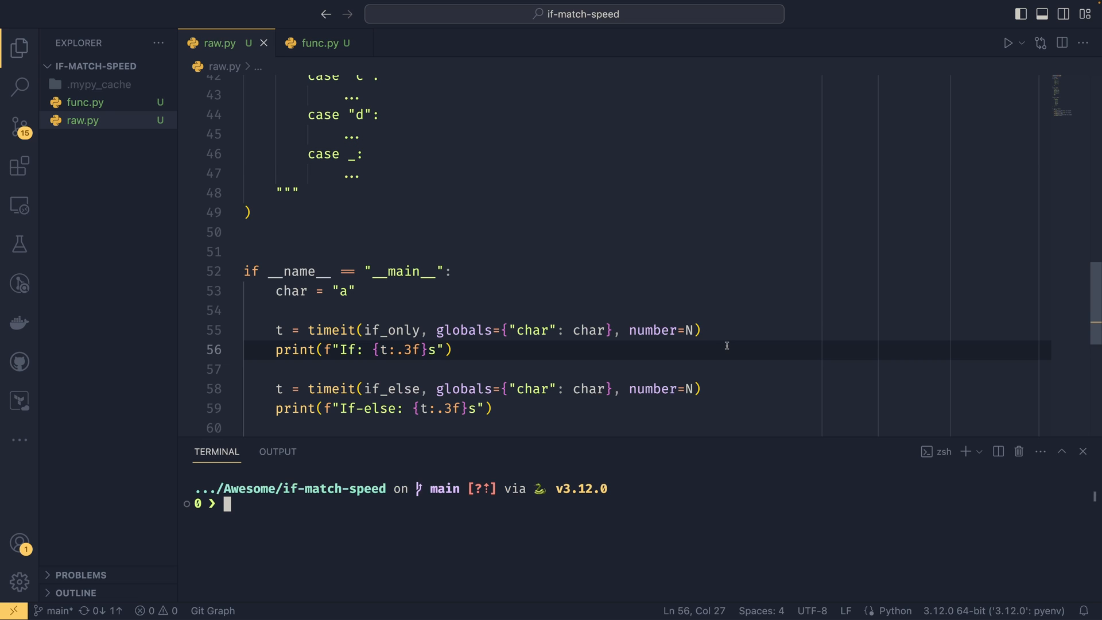
- Run `py raw.py` in the terminal, getting If 0.354s, If-else 0.092s, Match 0.108s
text(py raw.py)
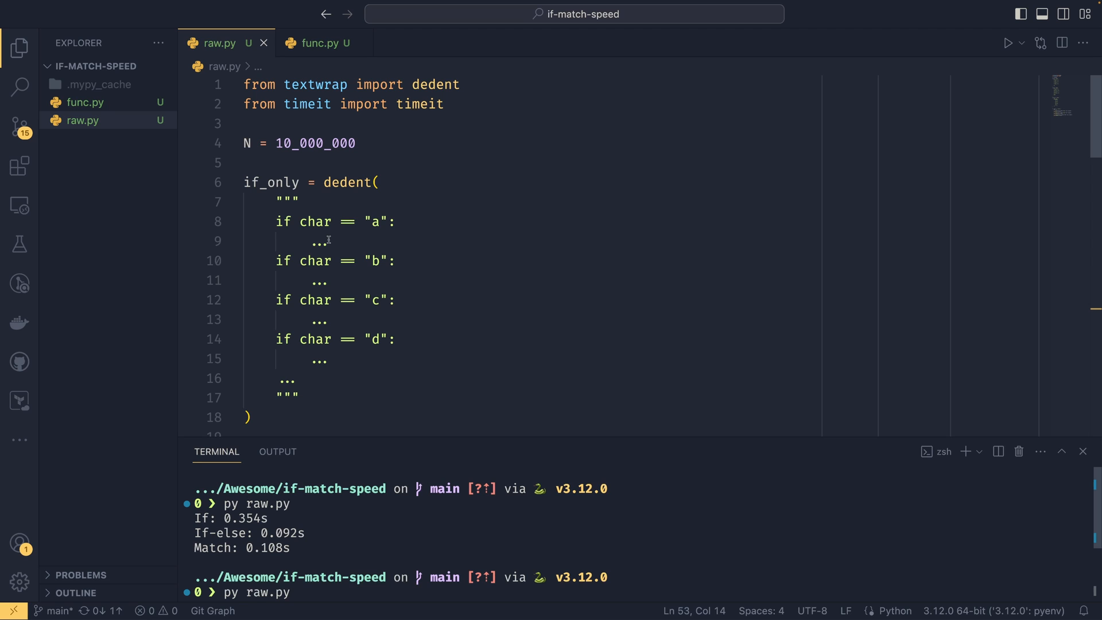
mouse_move(421, 267)
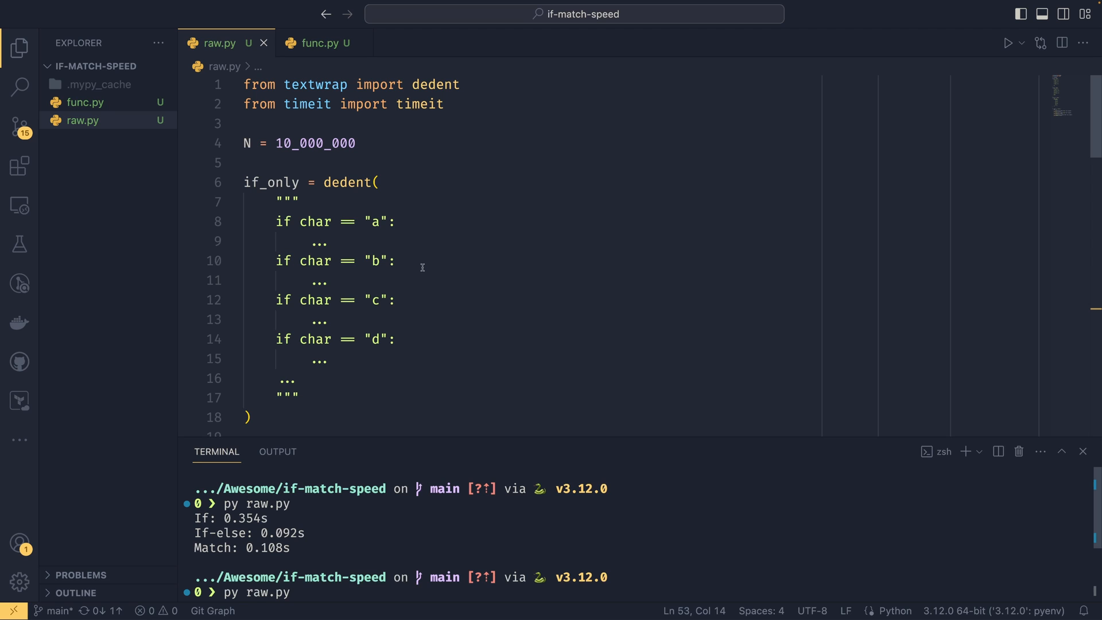
mouse_move(337, 342)
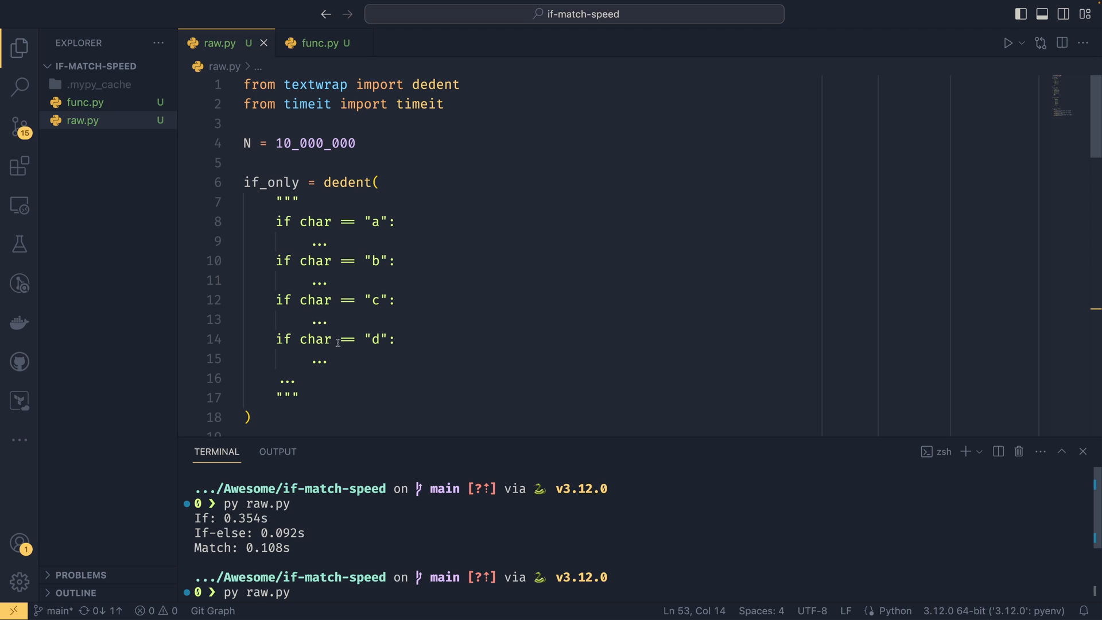
mouse_move(333, 360)
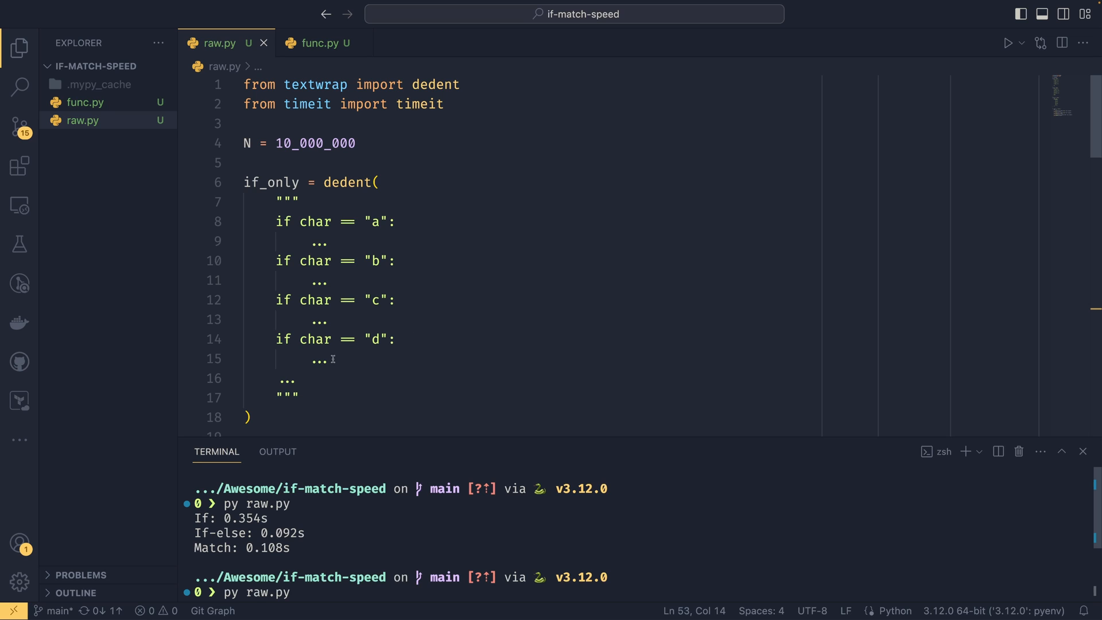
mouse_move(345, 317)
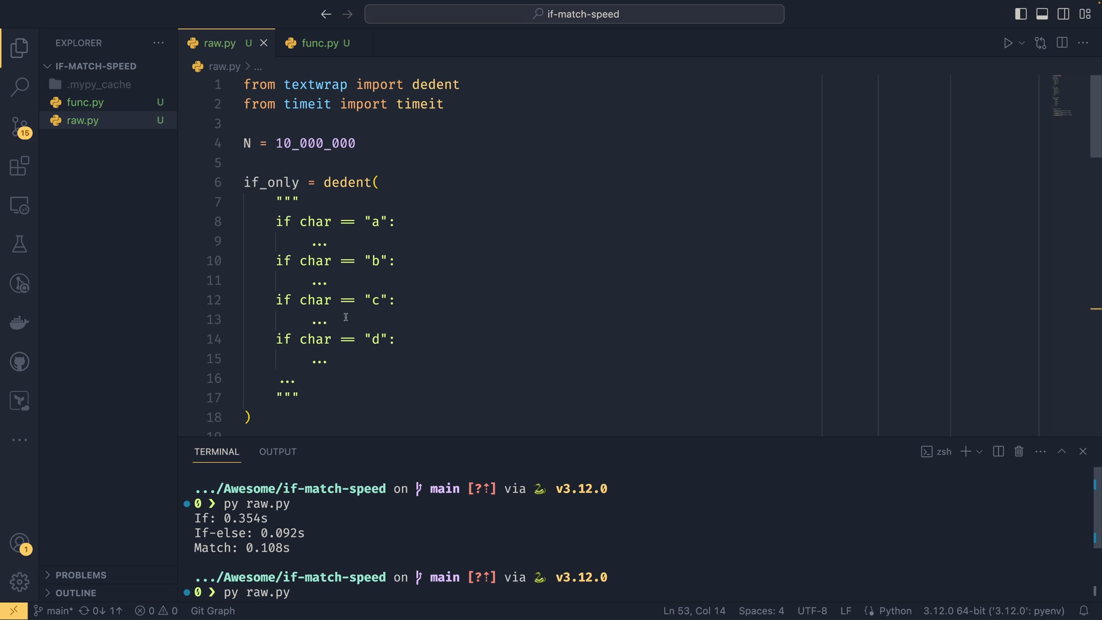
mouse_move(370, 318)
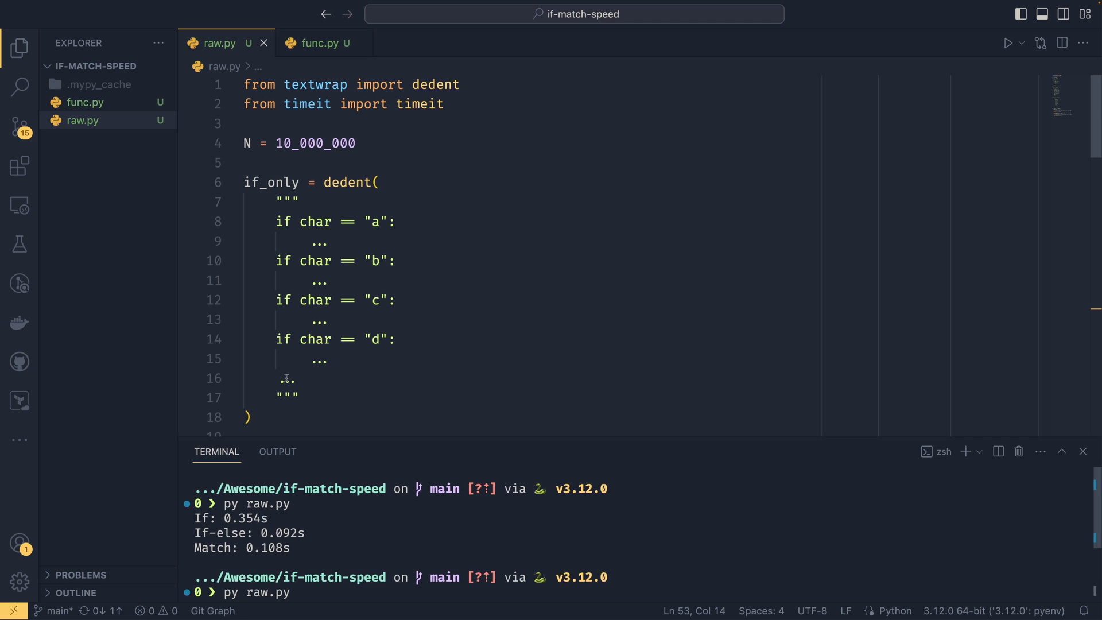
- Trace if_else's elif chain and the match case "a" line, then reach the __main__ block to set char to "e"
scroll(down, 3)
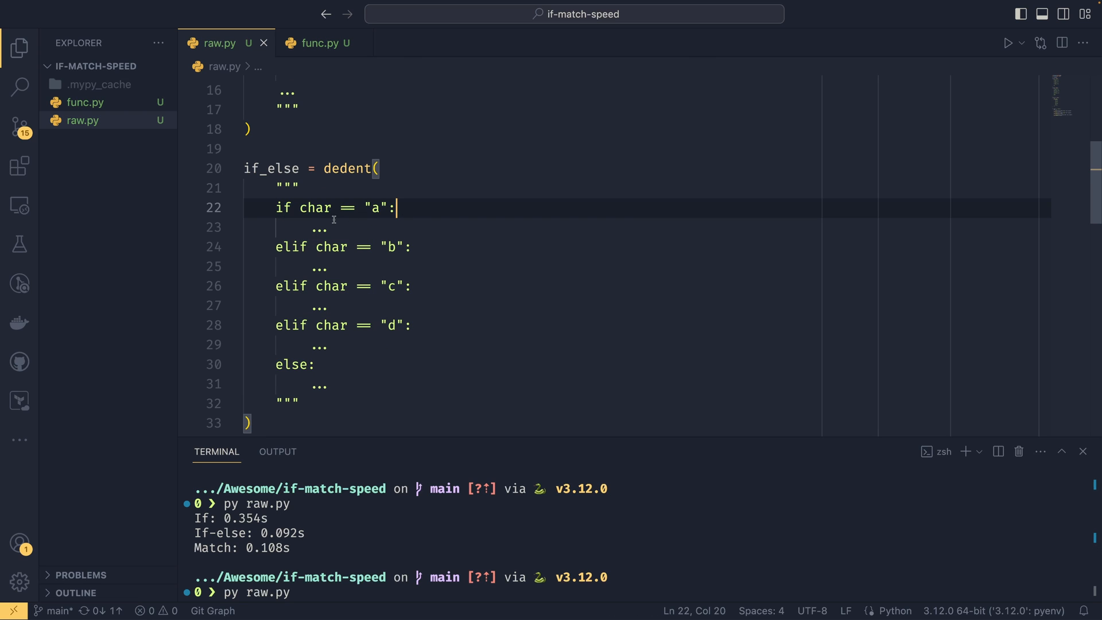
click(320, 228)
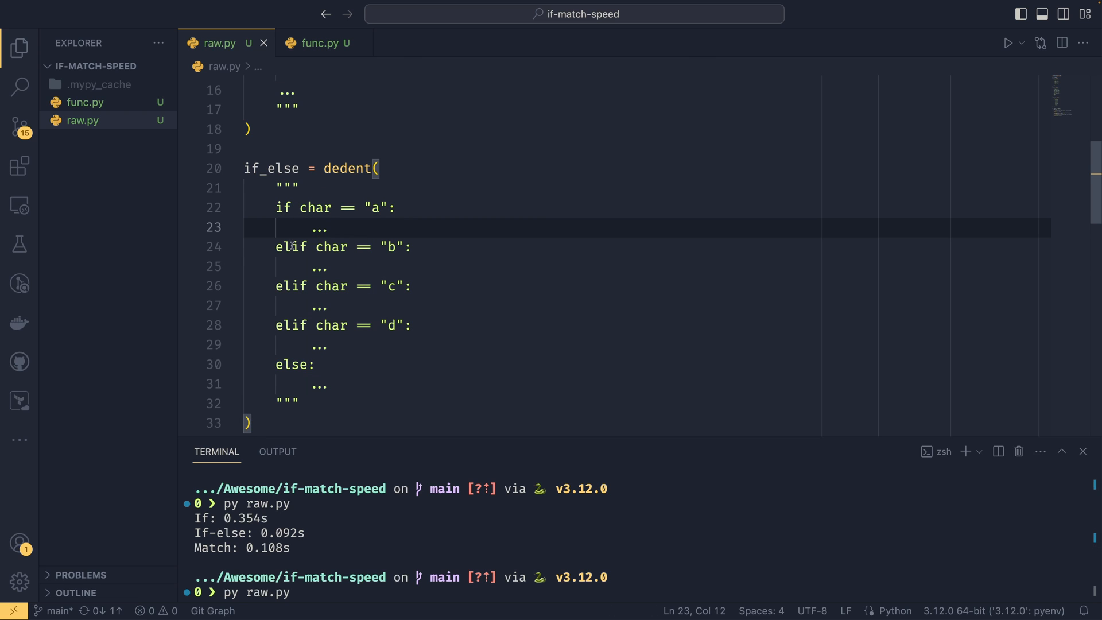
drag(276, 245, 317, 363)
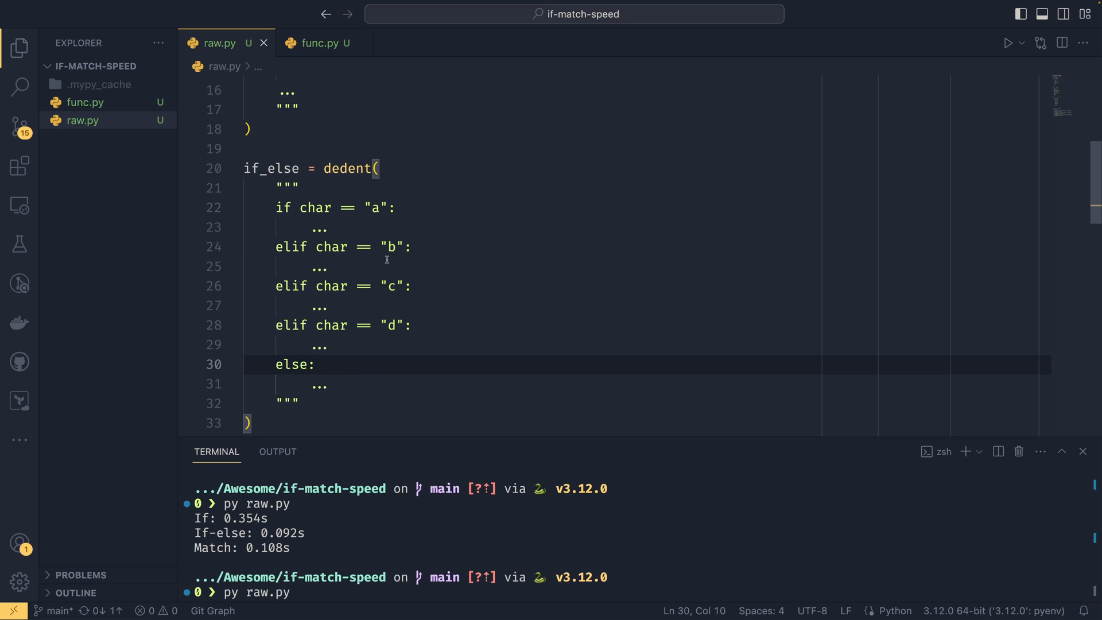
mouse_move(276, 242)
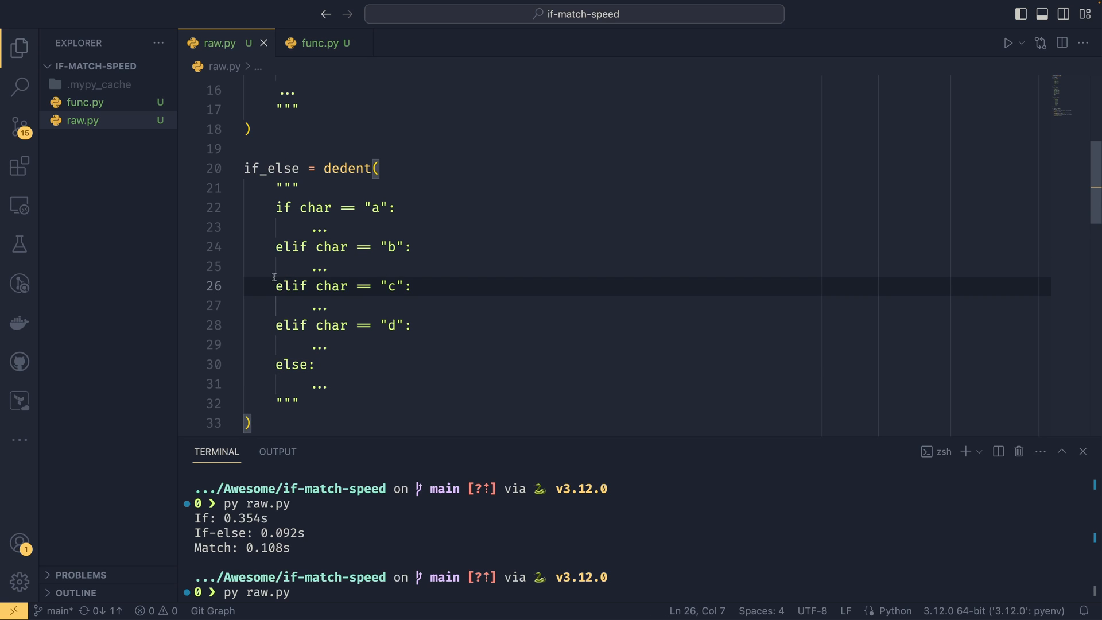
mouse_move(440, 358)
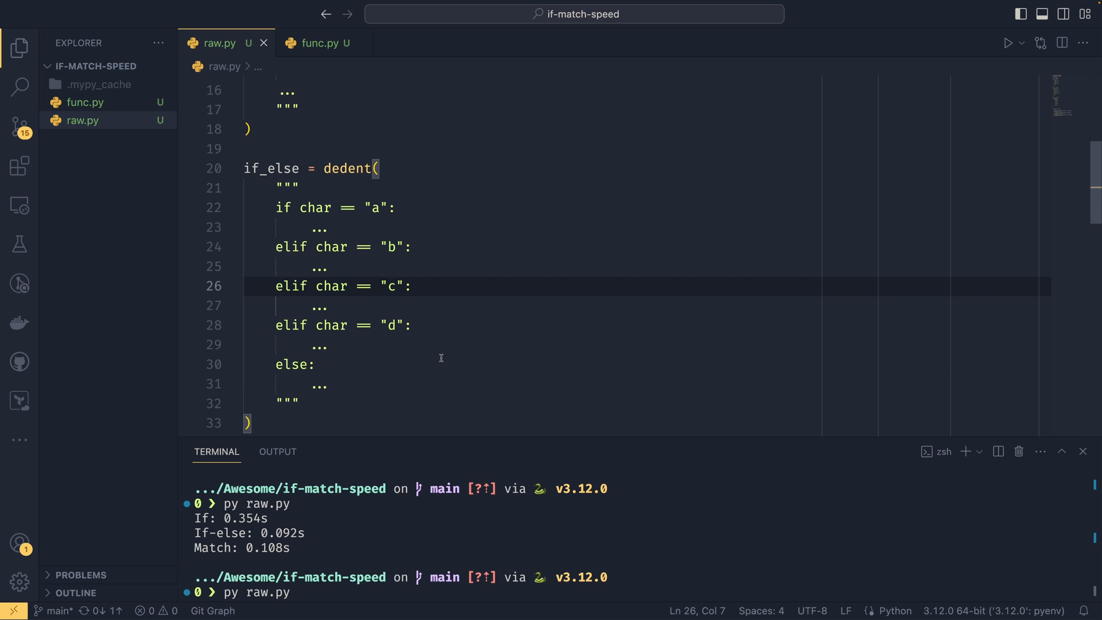
scroll(down, 3)
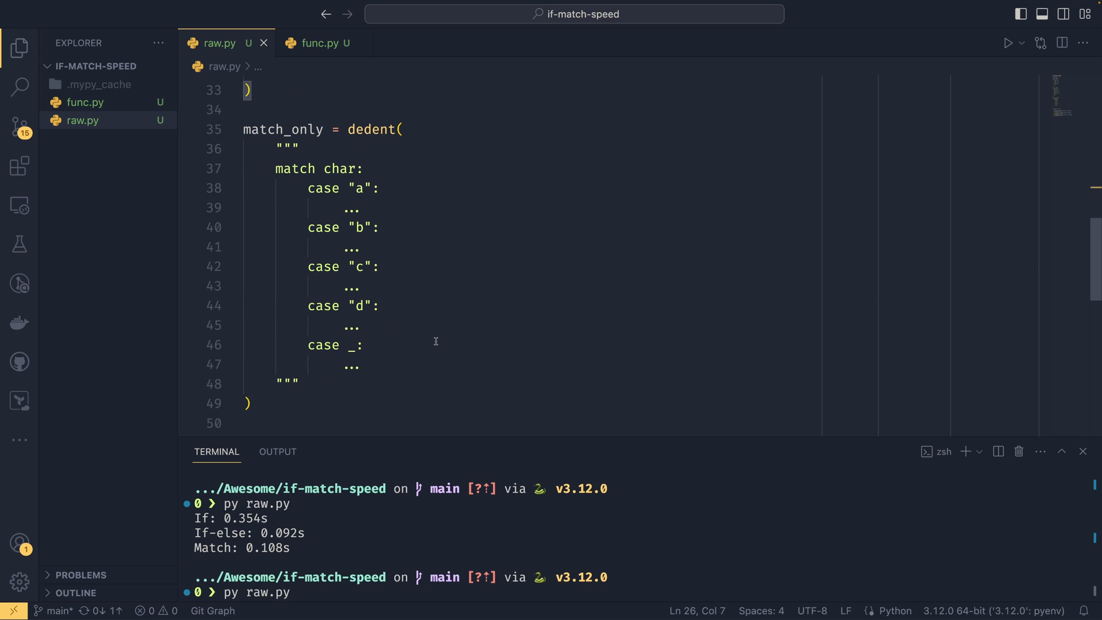
mouse_move(436, 310)
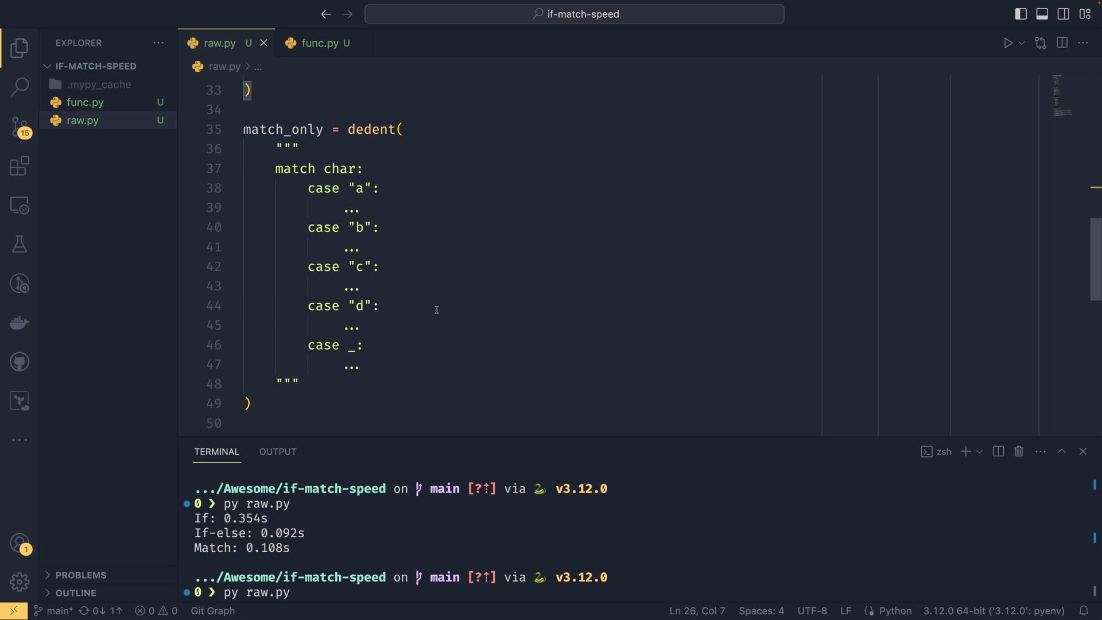
drag(307, 188, 377, 188)
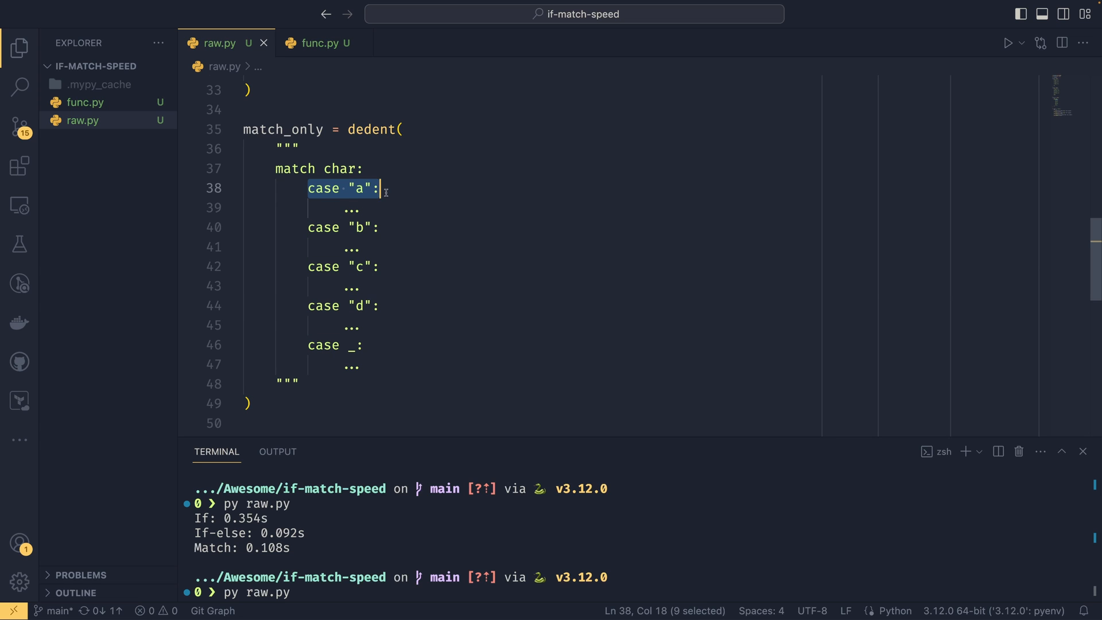
click(365, 207)
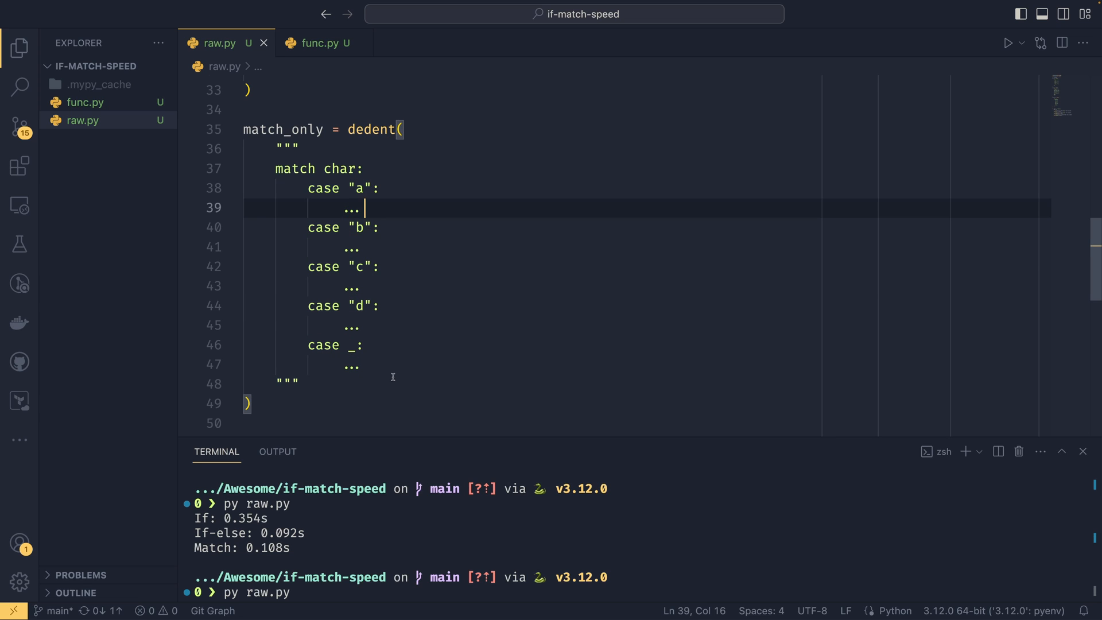
scroll(down, 3)
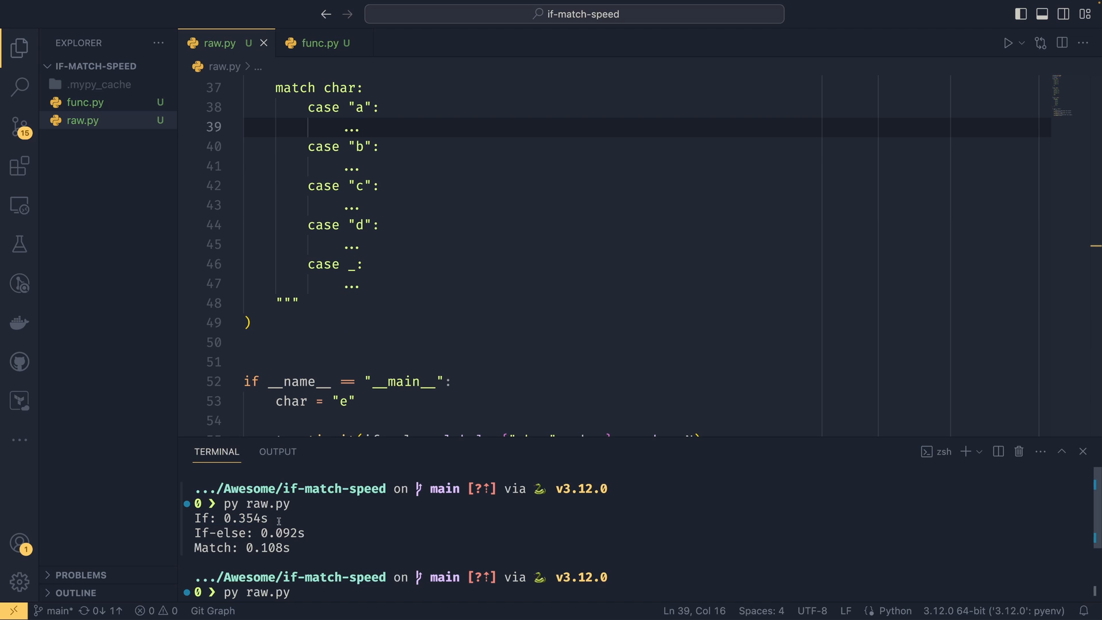
- Rerun raw.py with char "e" from the terminal, giving If 0.365s, If-else 0.363s, Match 0.368s
triple_click(249, 533)
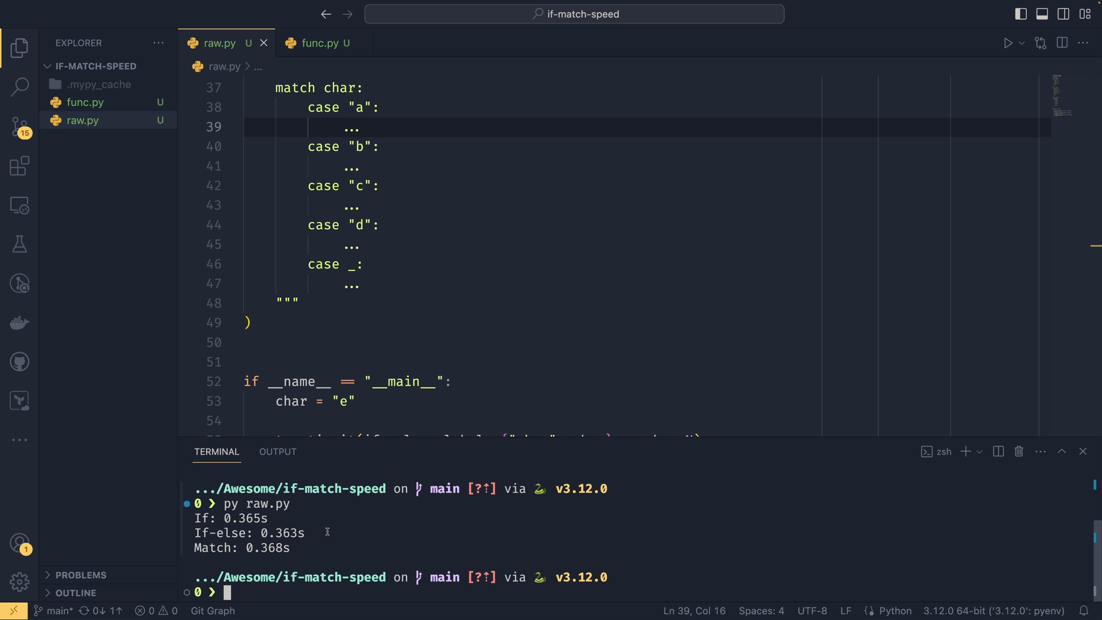
mouse_move(408, 277)
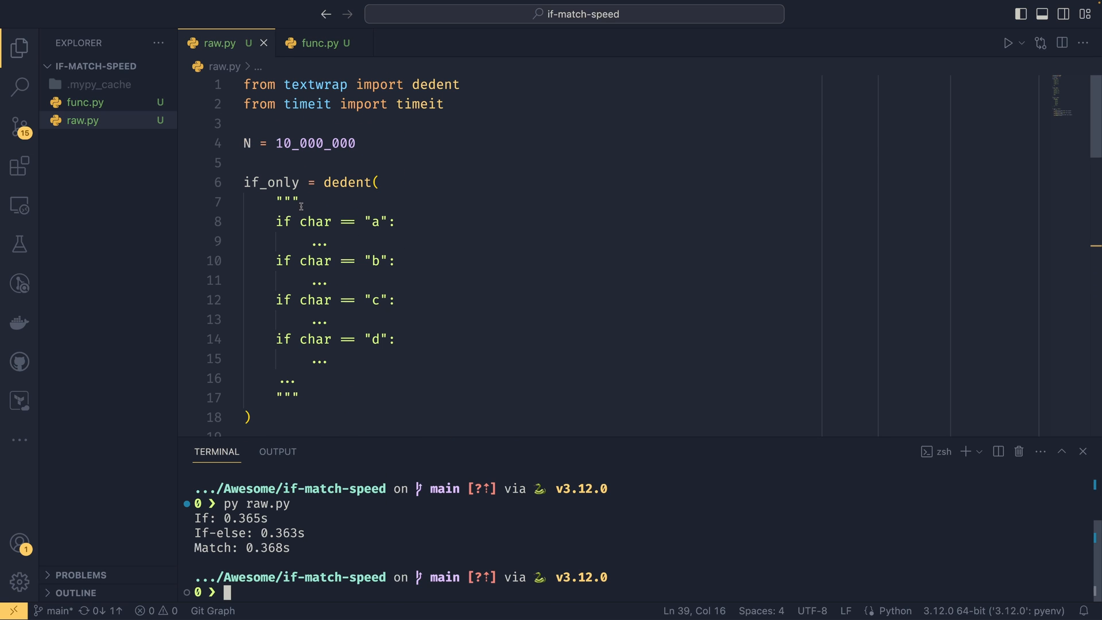
- Compare raw.py's if, if-else and match snippets against the near-equal "e" timings down to __main__
scroll(down, 3)
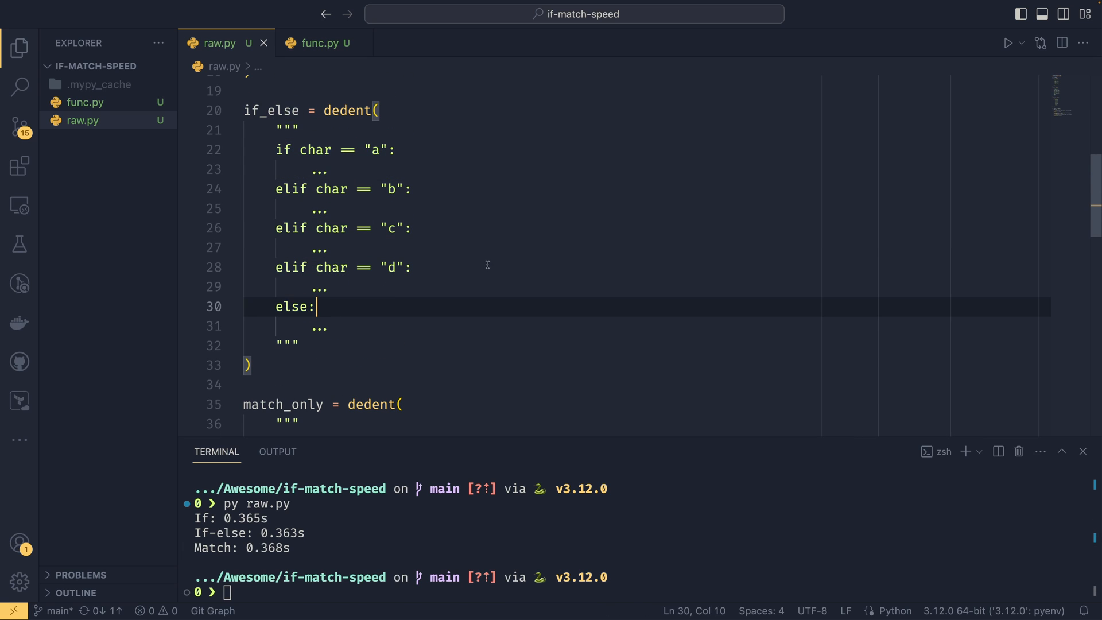
scroll(down, 3)
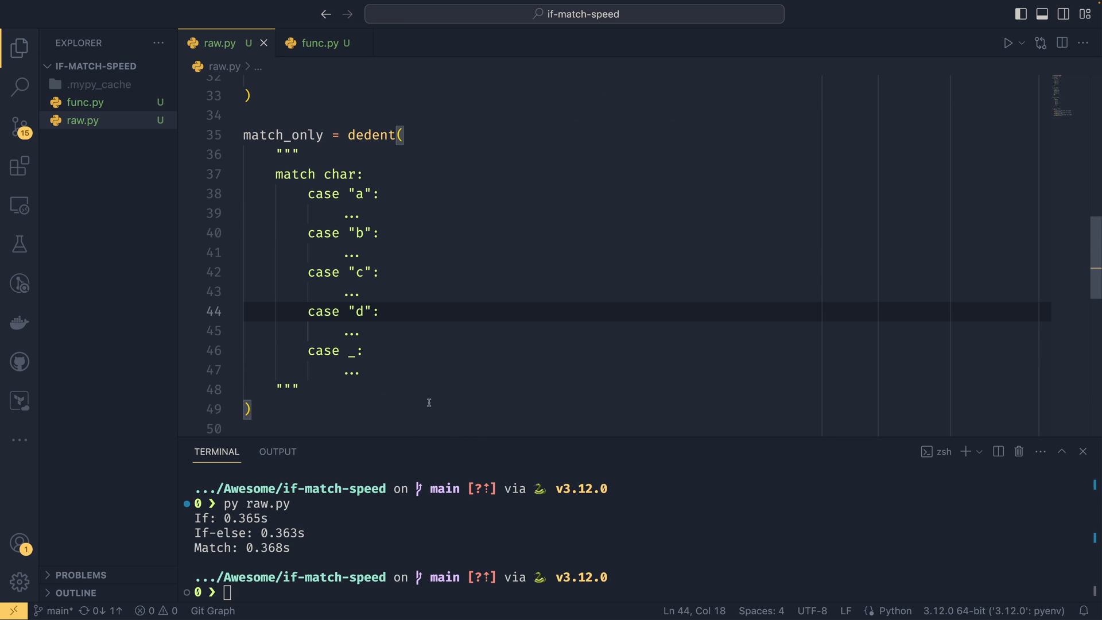
mouse_move(331, 547)
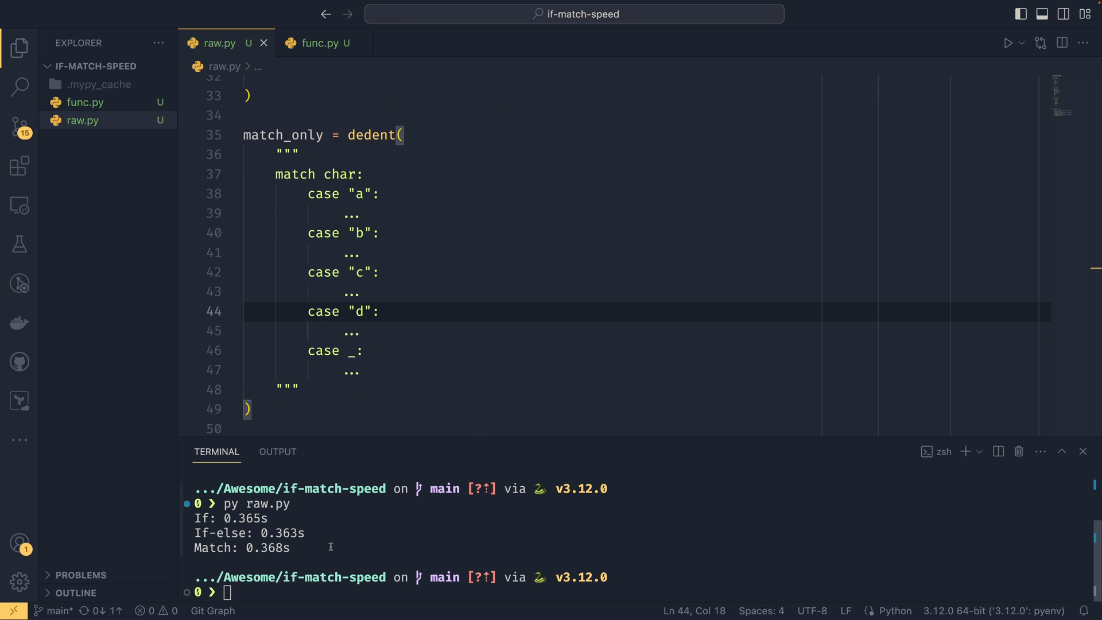
mouse_move(195, 531)
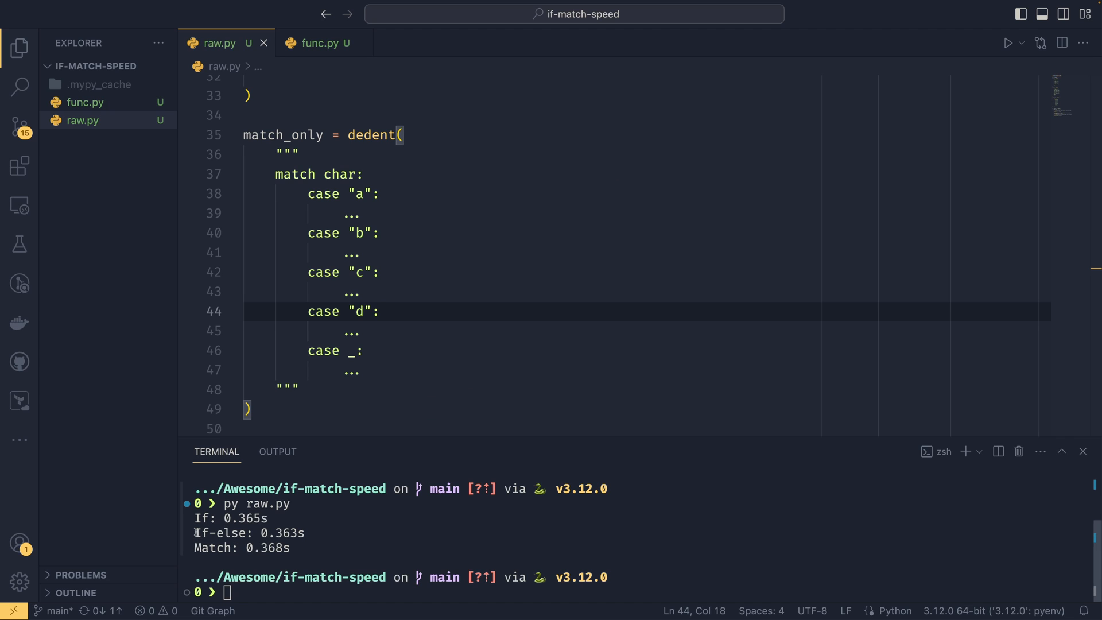
double_click(219, 532)
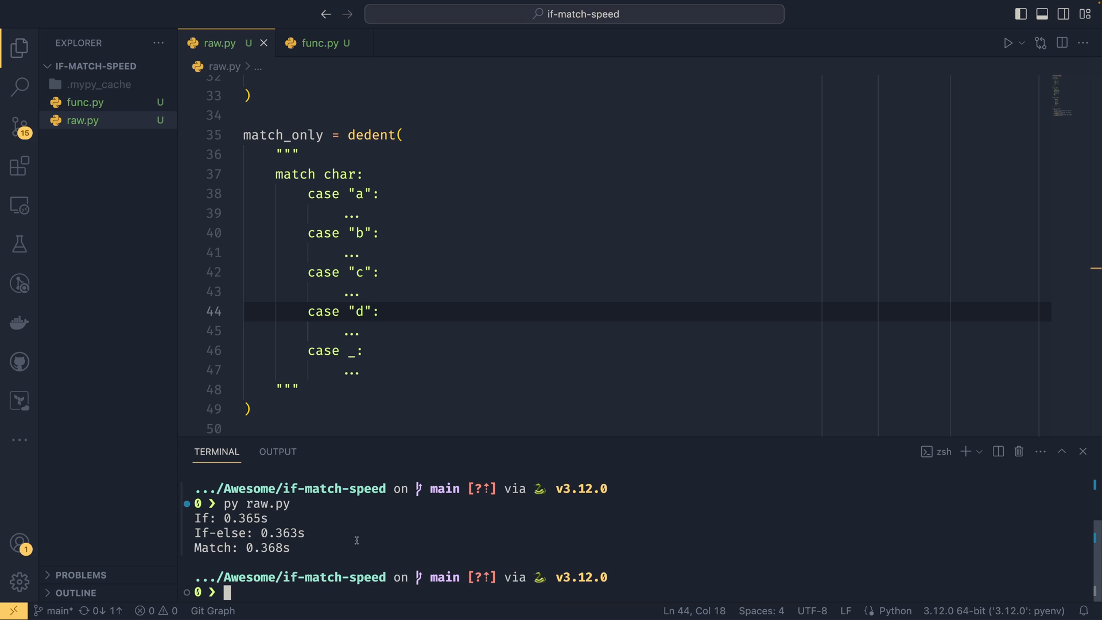
scroll(down, 3)
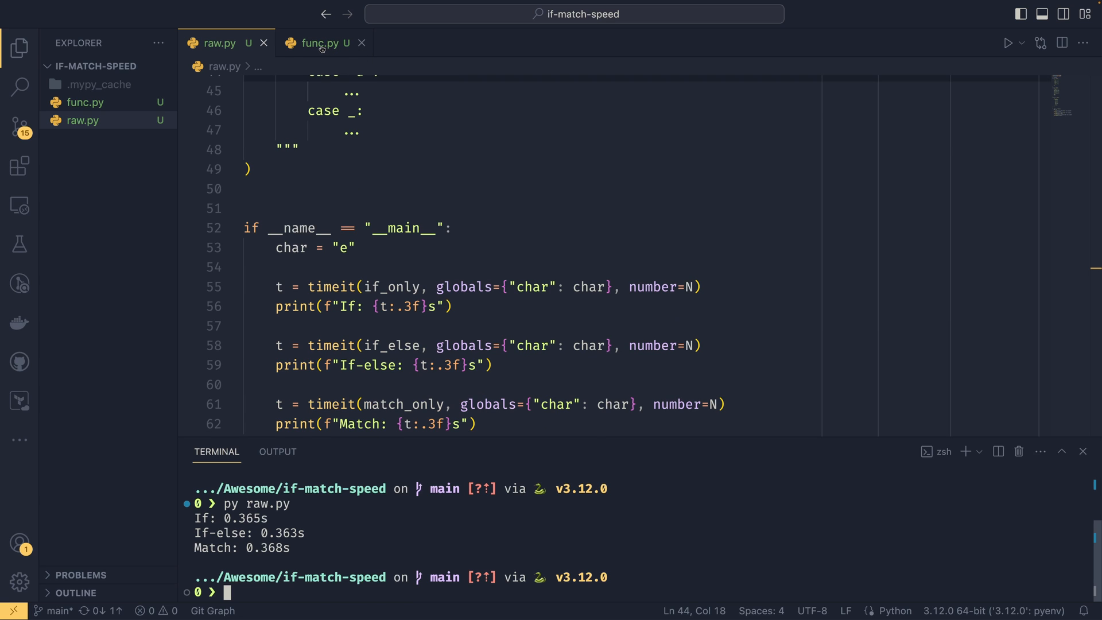
- Switch to func.py and read its if-only, if-else and match functions timed via timeit with char "a"
click(323, 43)
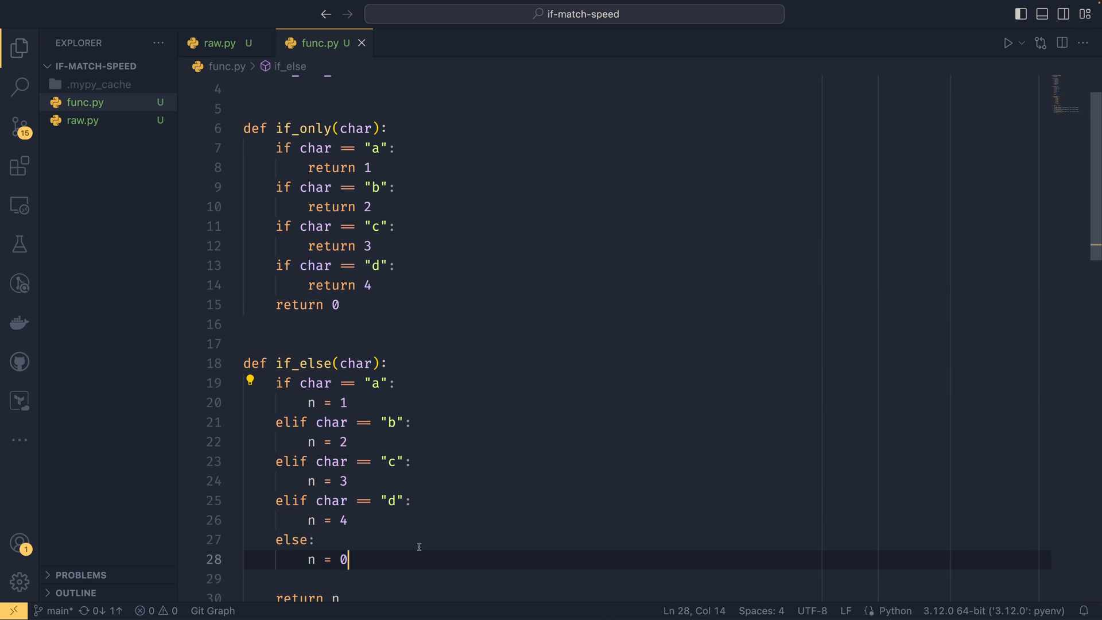
scroll(down, 3)
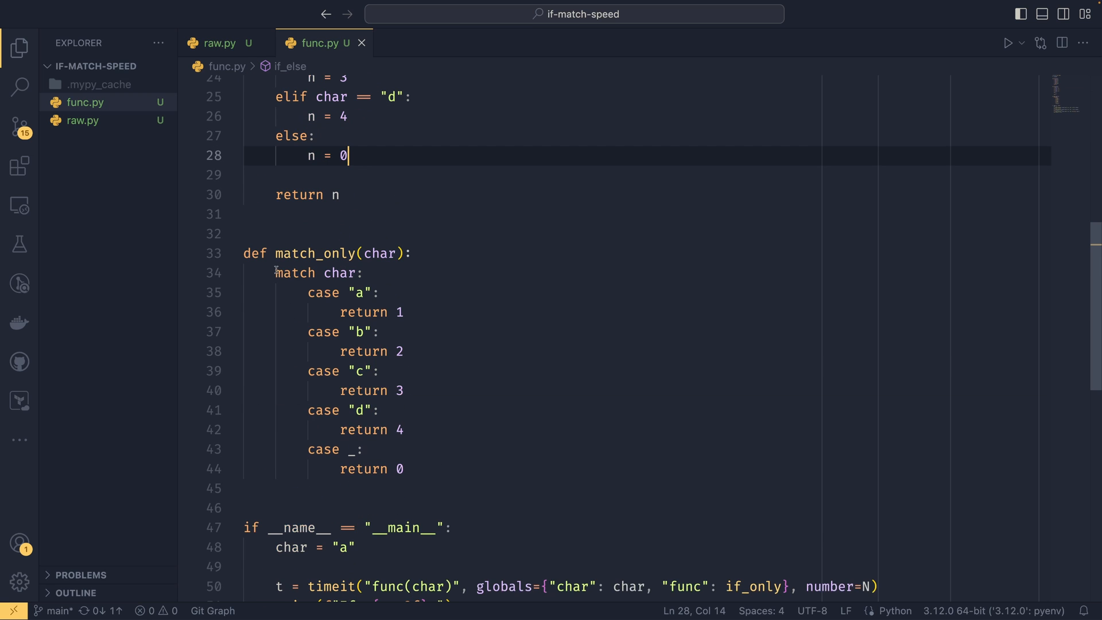
scroll(down, 3)
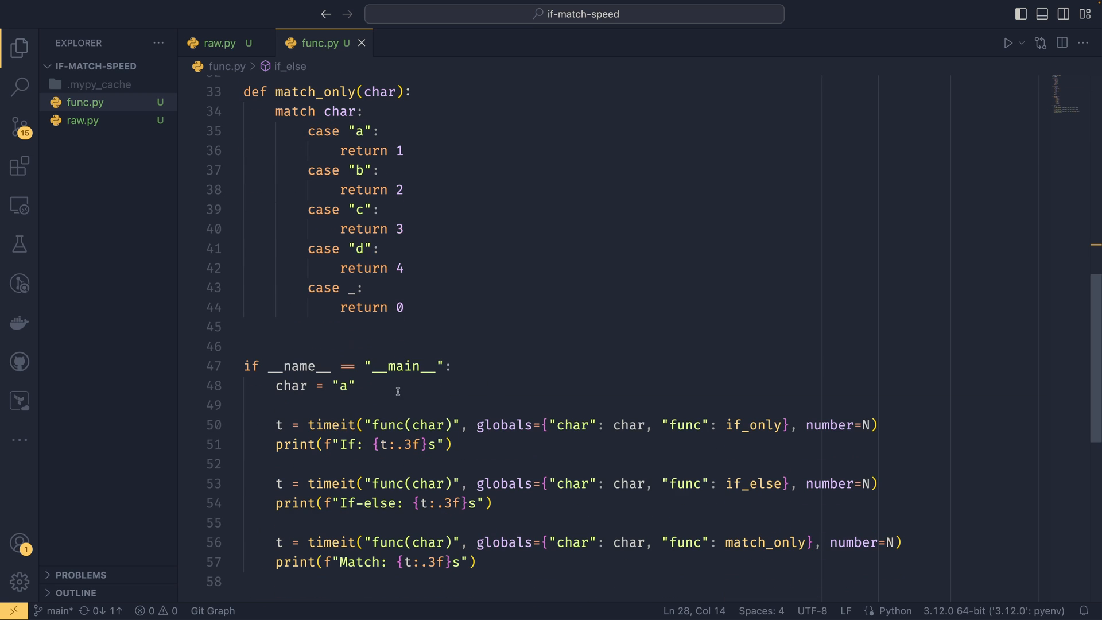
scroll(down, 3)
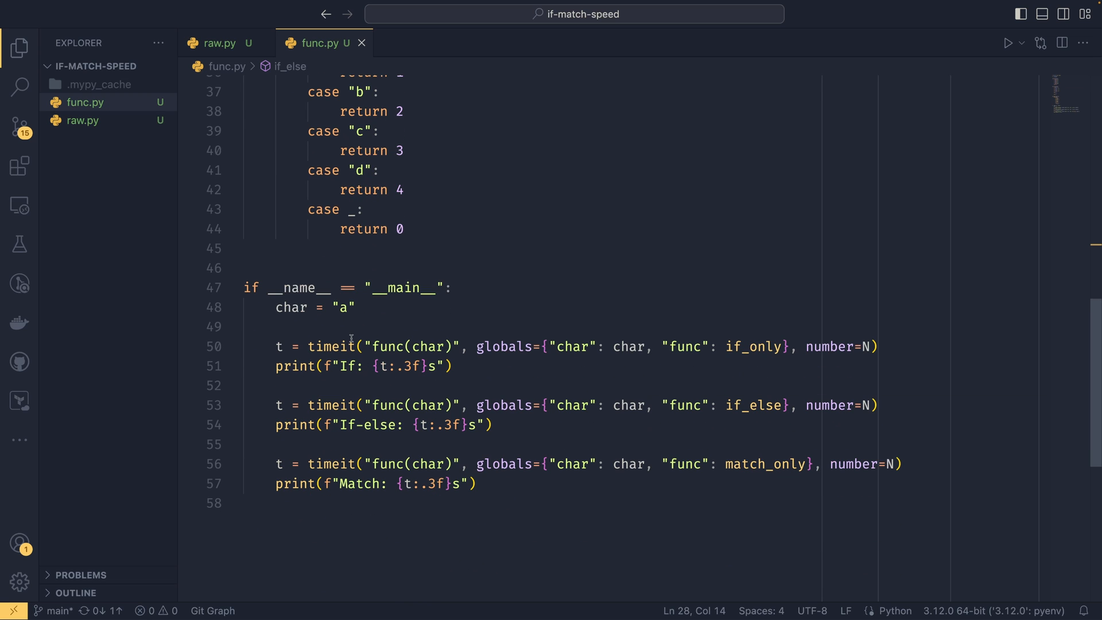
mouse_move(330, 346)
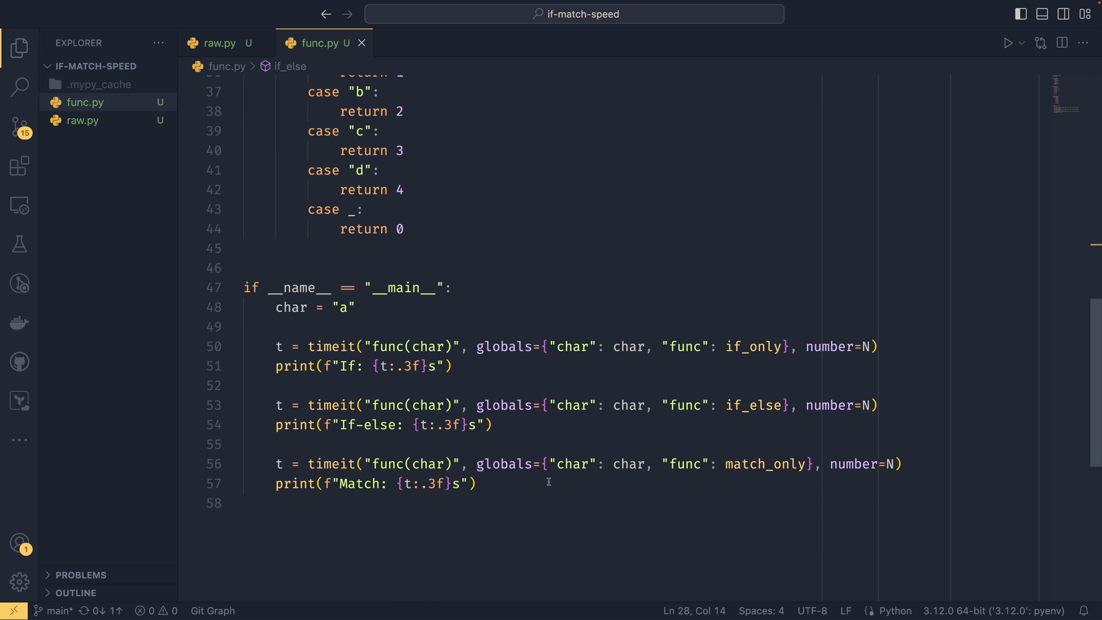
mouse_move(685, 305)
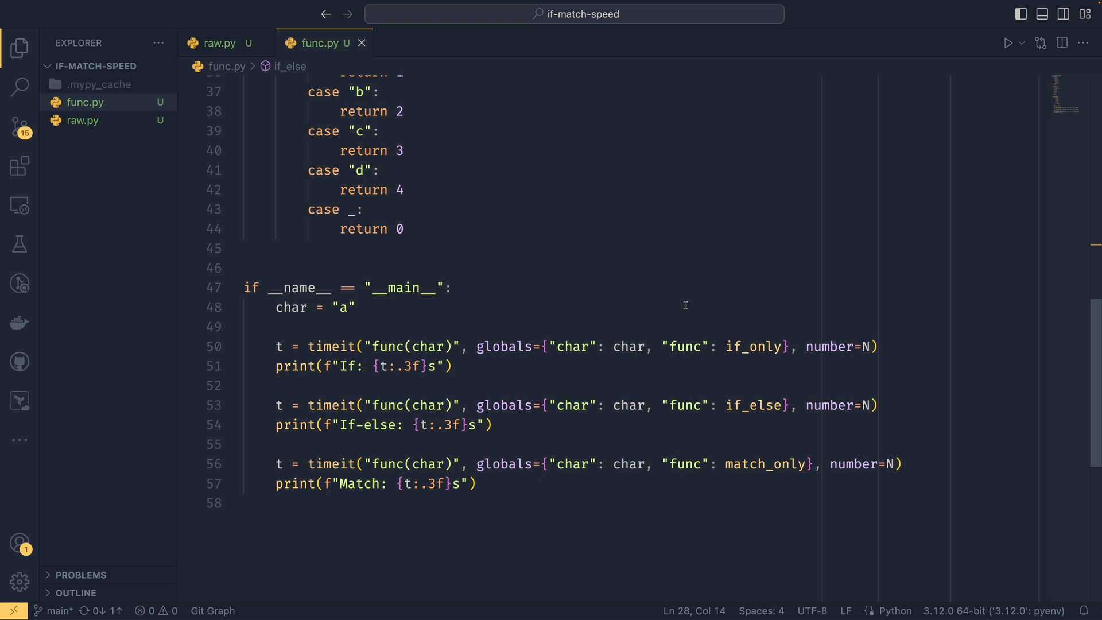
mouse_move(760, 367)
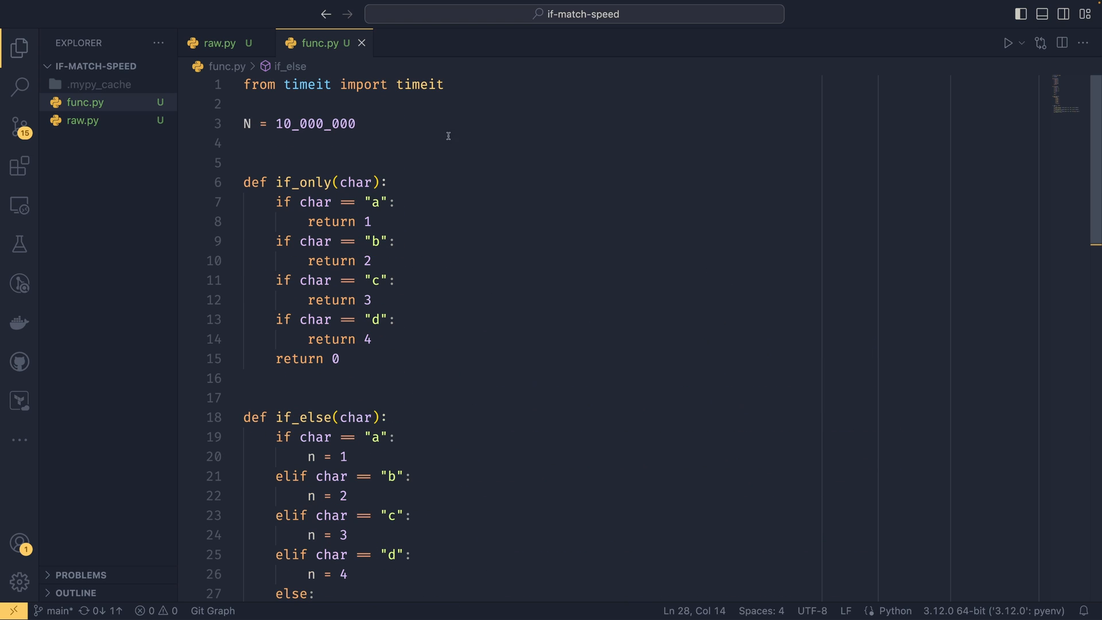
scroll(down, 3)
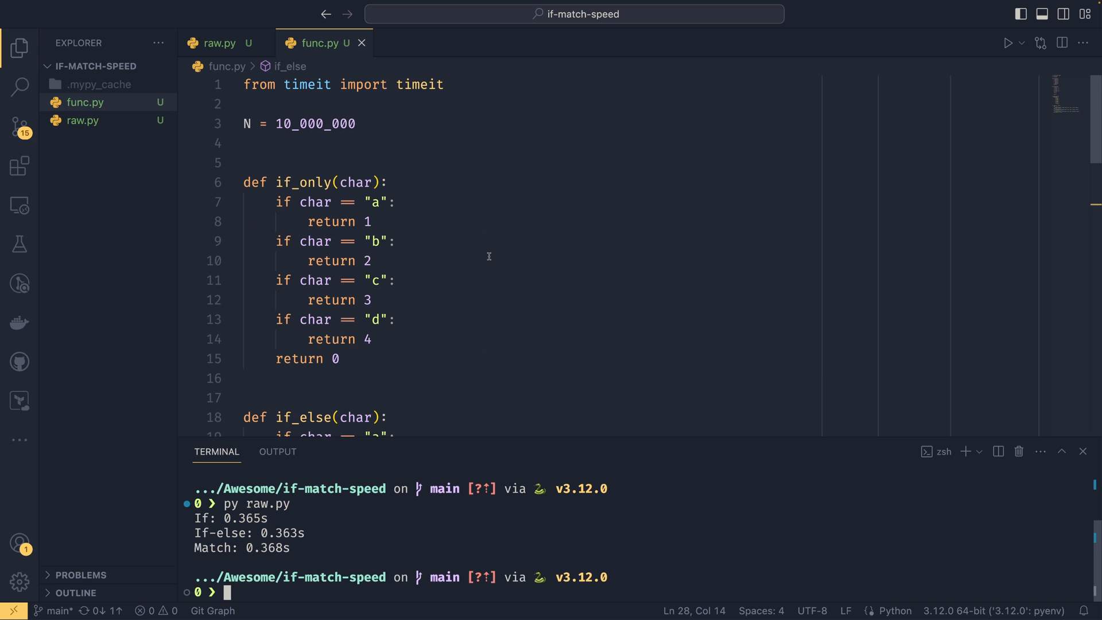
- Run `py func.py`, getting If 0.280s, If-else 0.296s, Match 0.296s, then review its functions
text(py func.py)
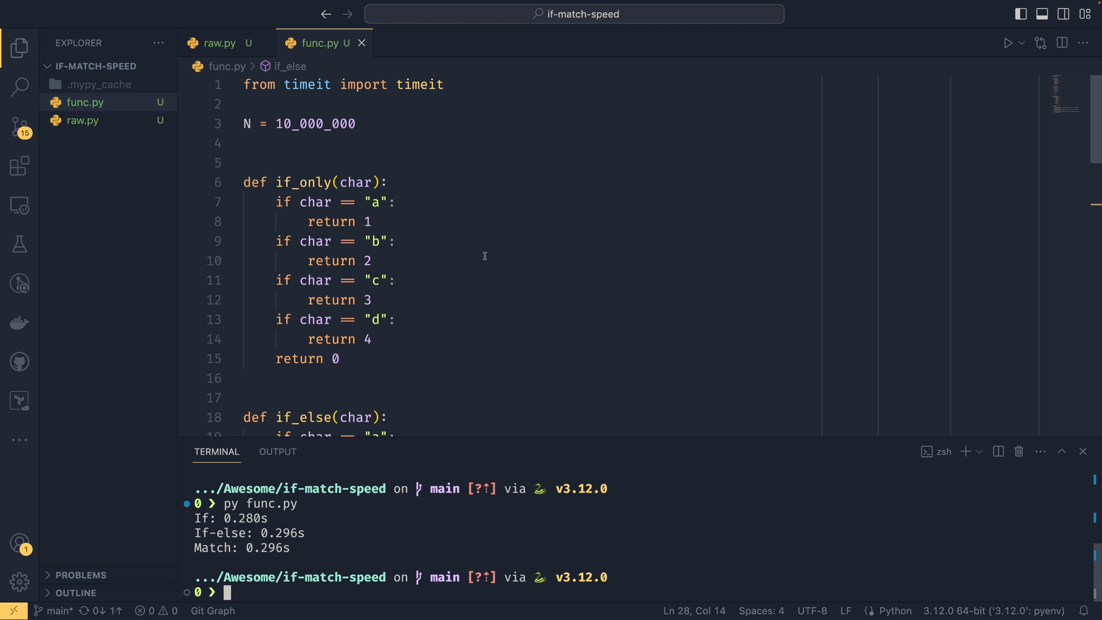
scroll(down, 3)
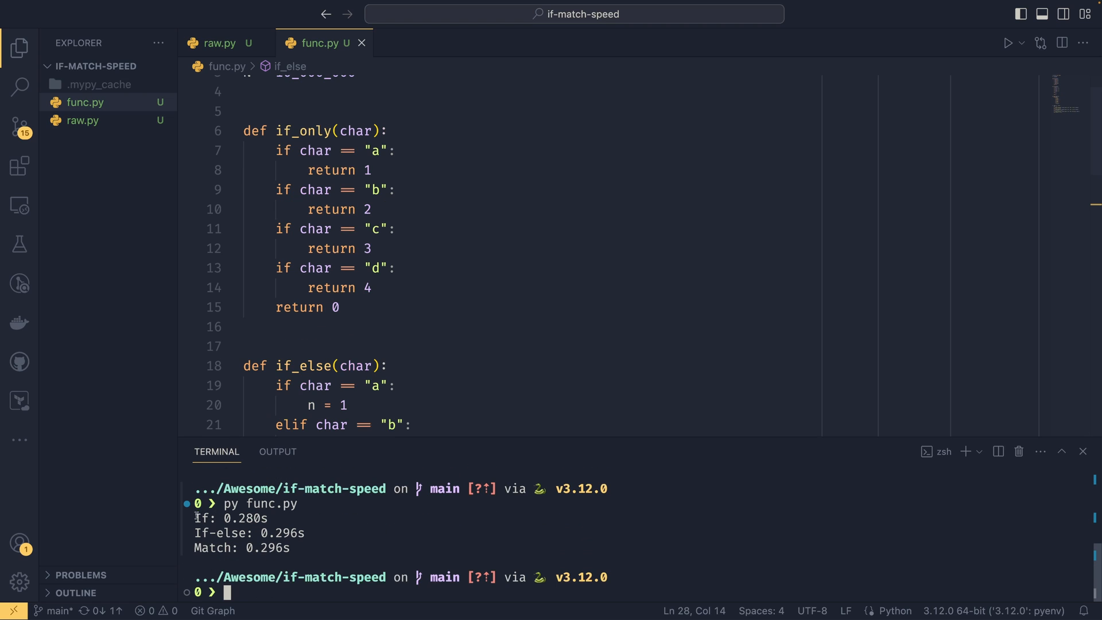
mouse_move(378, 380)
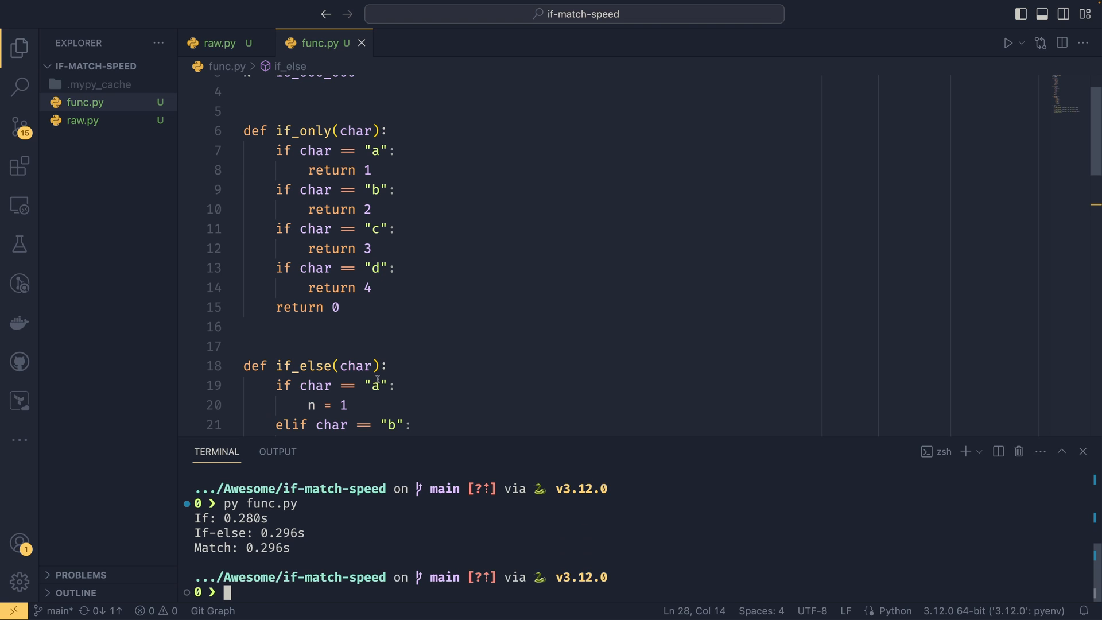
mouse_move(410, 376)
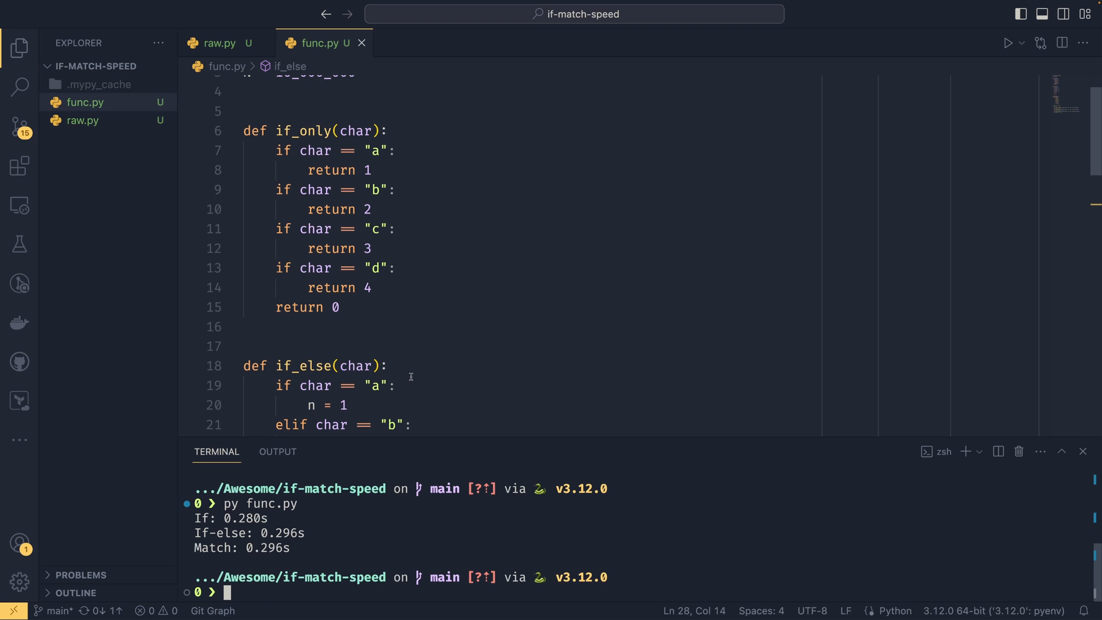
scroll(down, 3)
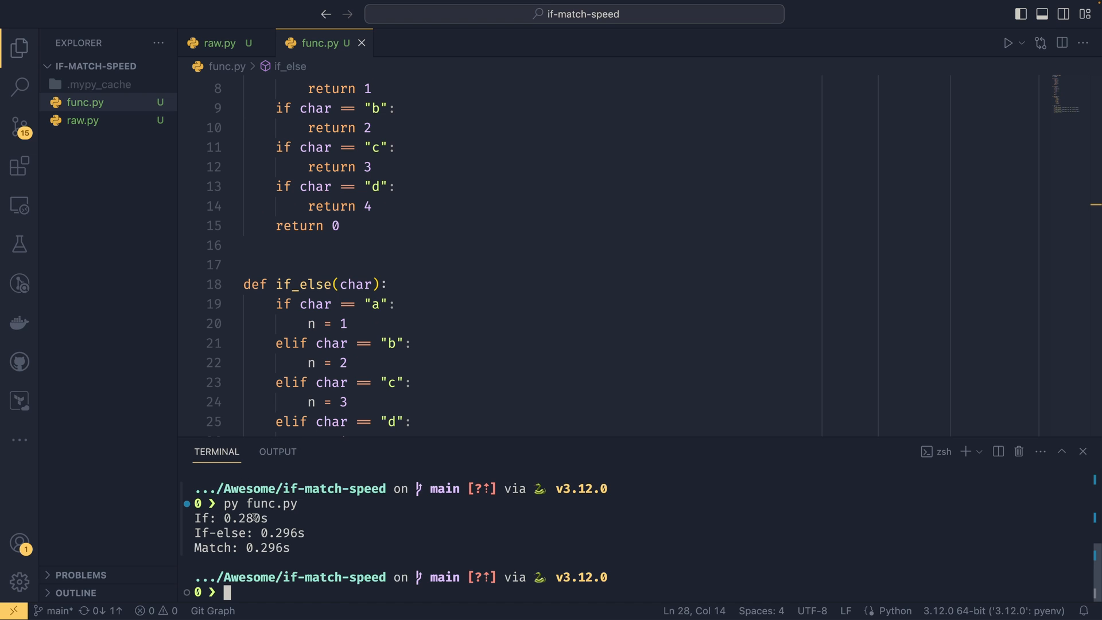
mouse_move(321, 533)
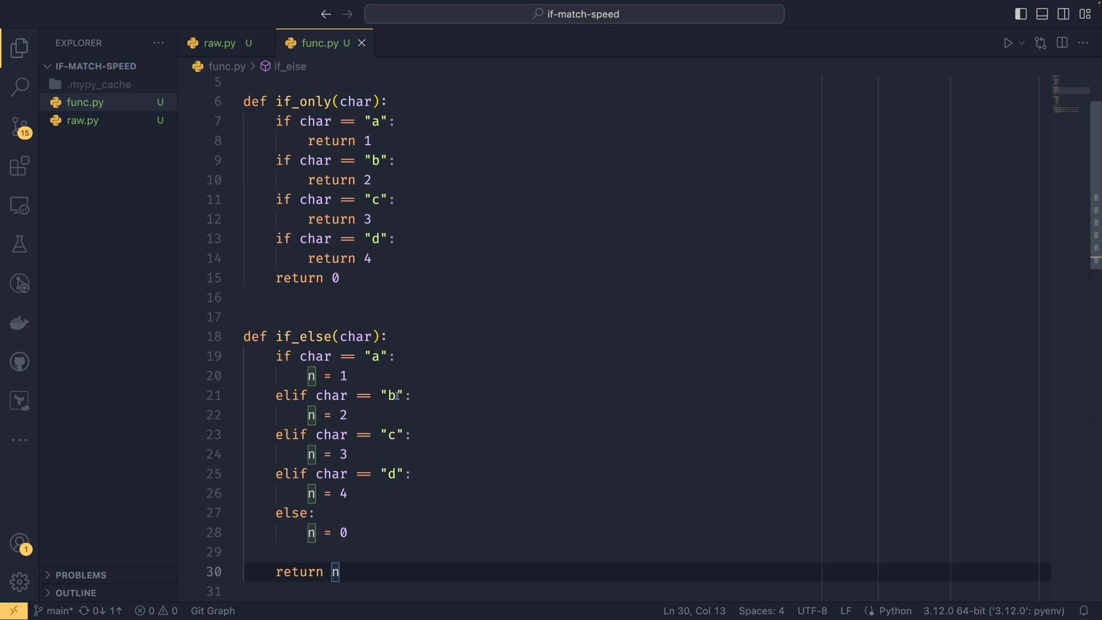
double_click(320, 375)
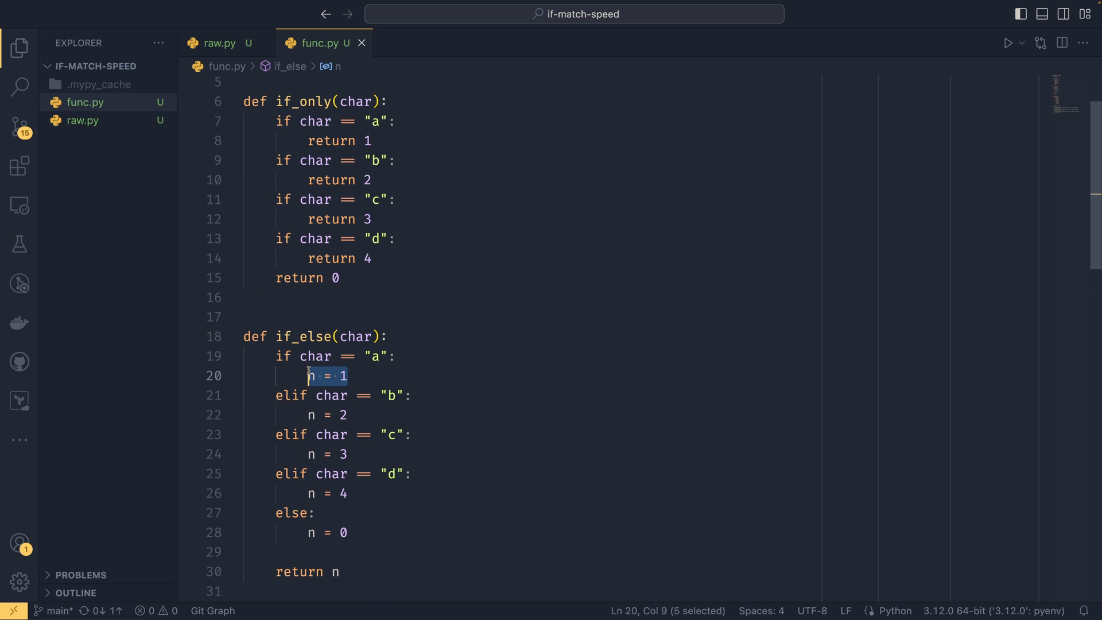
click(321, 414)
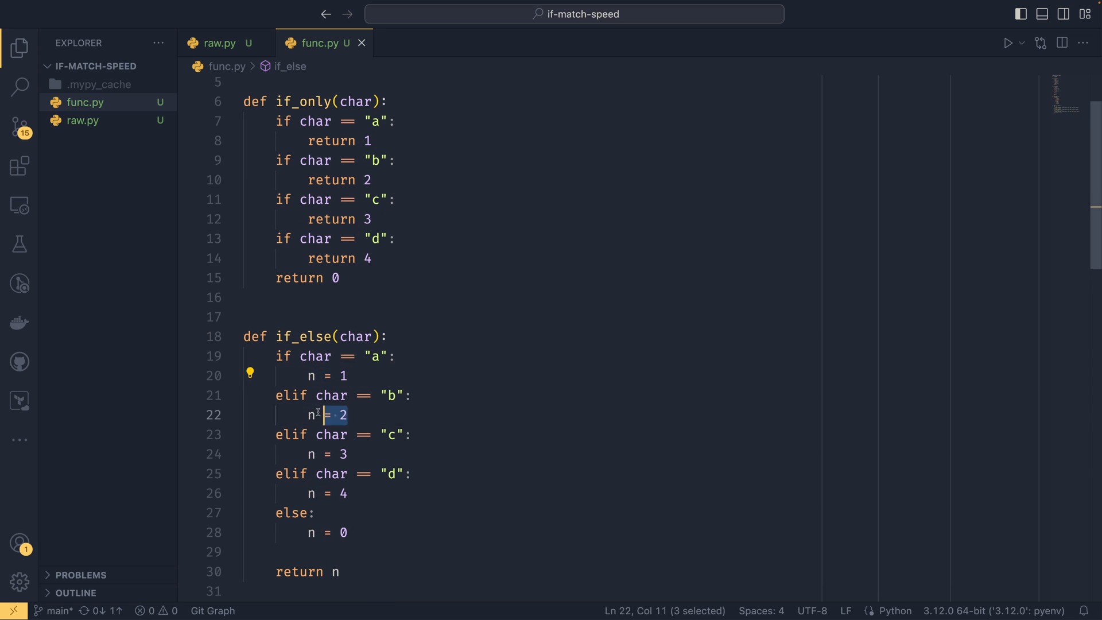
click(336, 572)
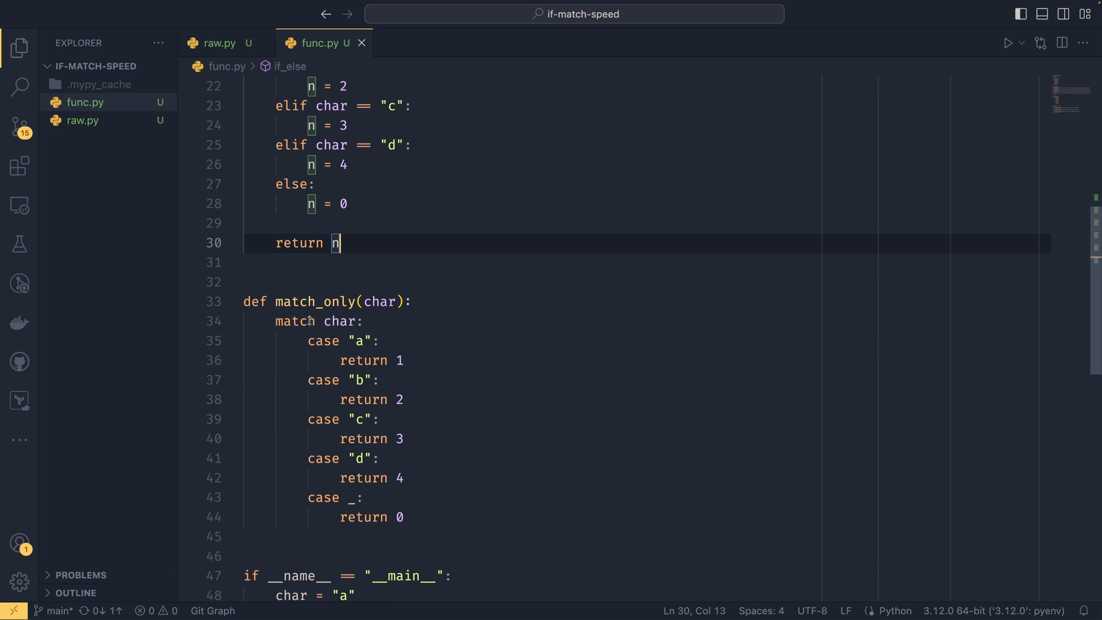
mouse_move(415, 386)
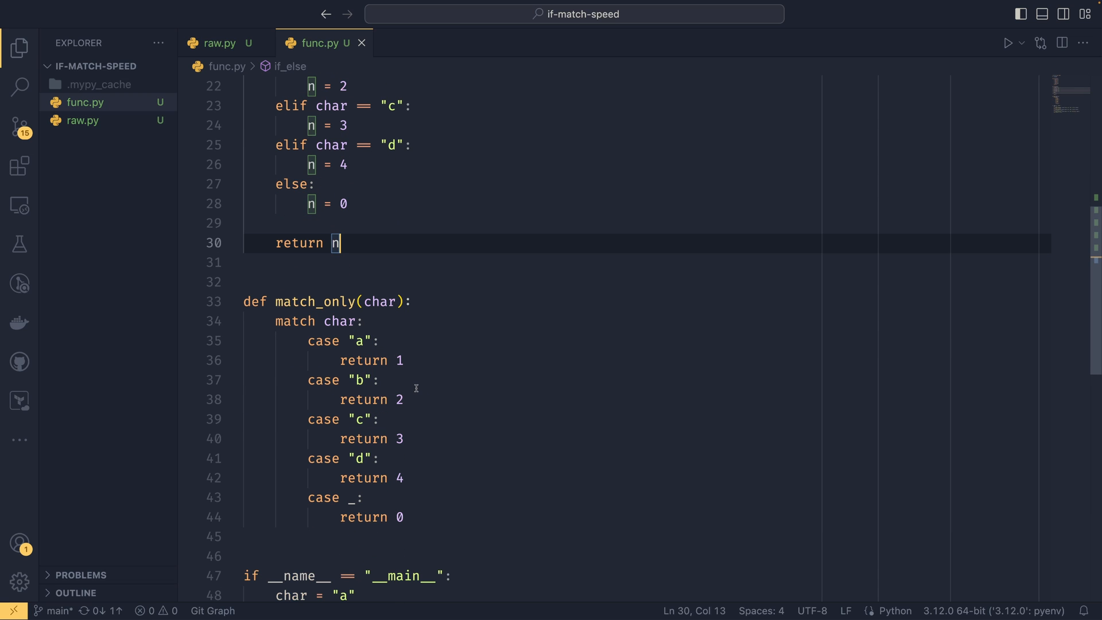
scroll(down, 3)
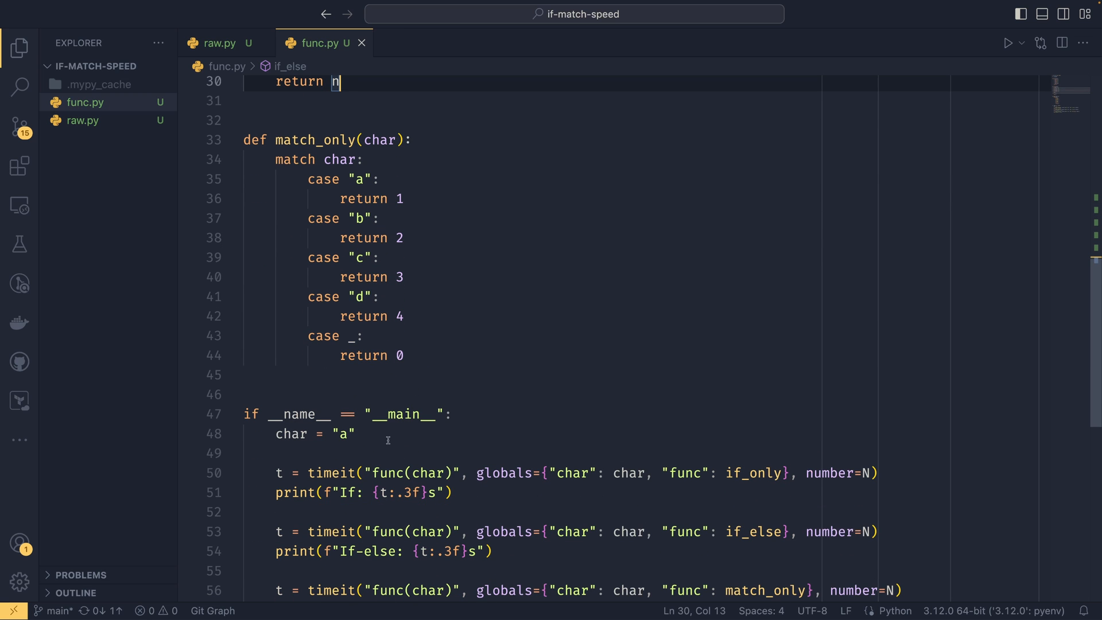
- Set char to "e" in func.py and rerun it: If 0.512s, If-else 0.540s, Match 0.548s
text(e)
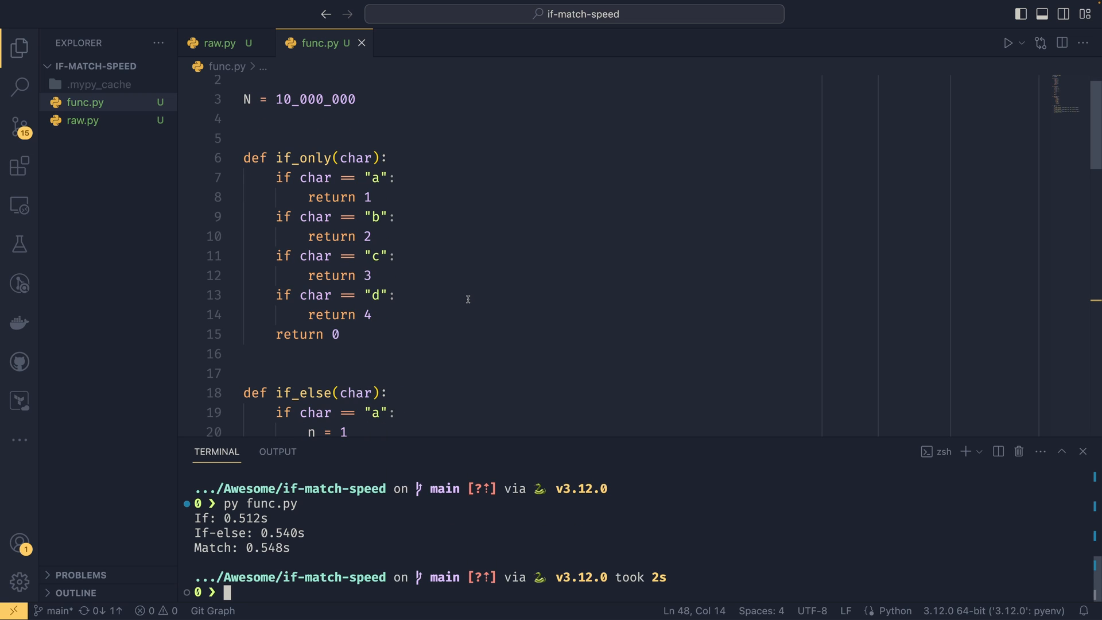
scroll(down, 3)
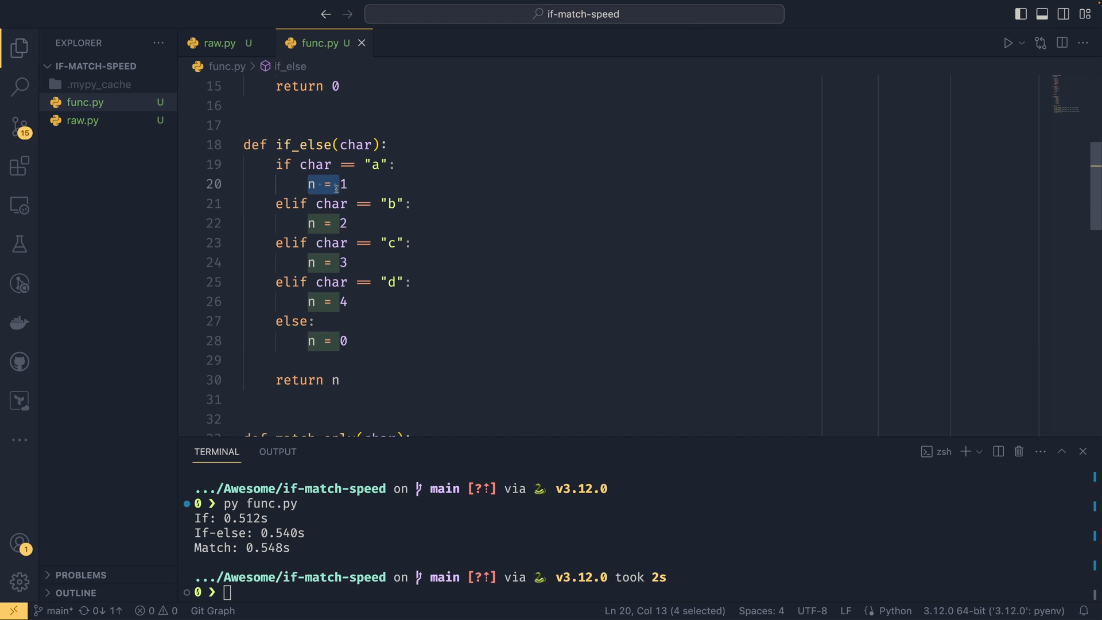
- Make each if_else branch return directly and rerun func.py: If-else 0.511s versus Match 0.545s
text(return)
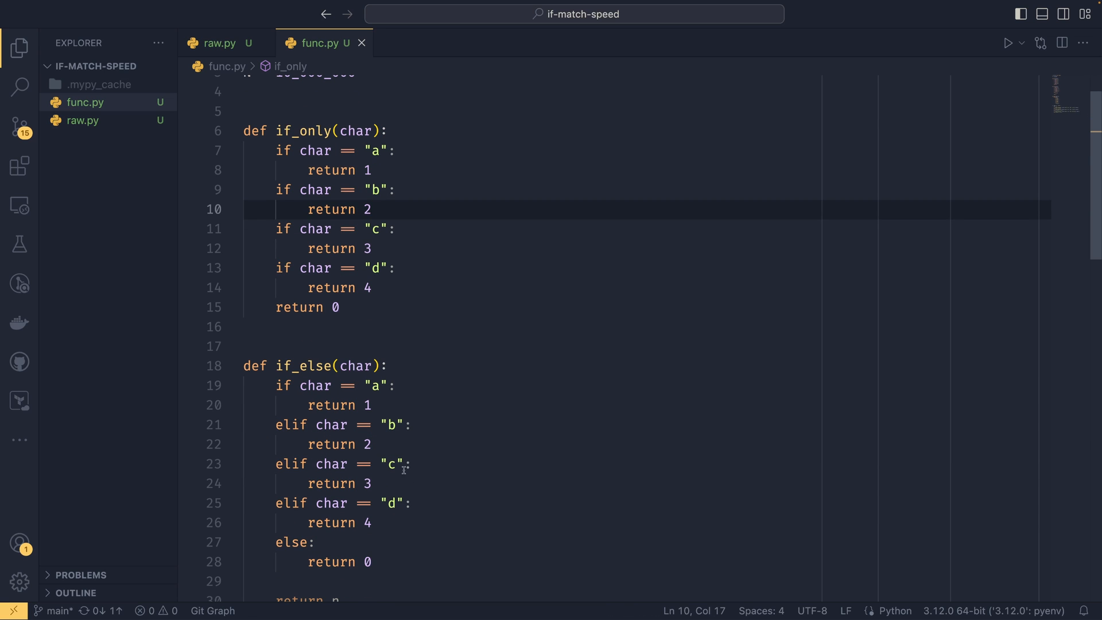
scroll(down, 3)
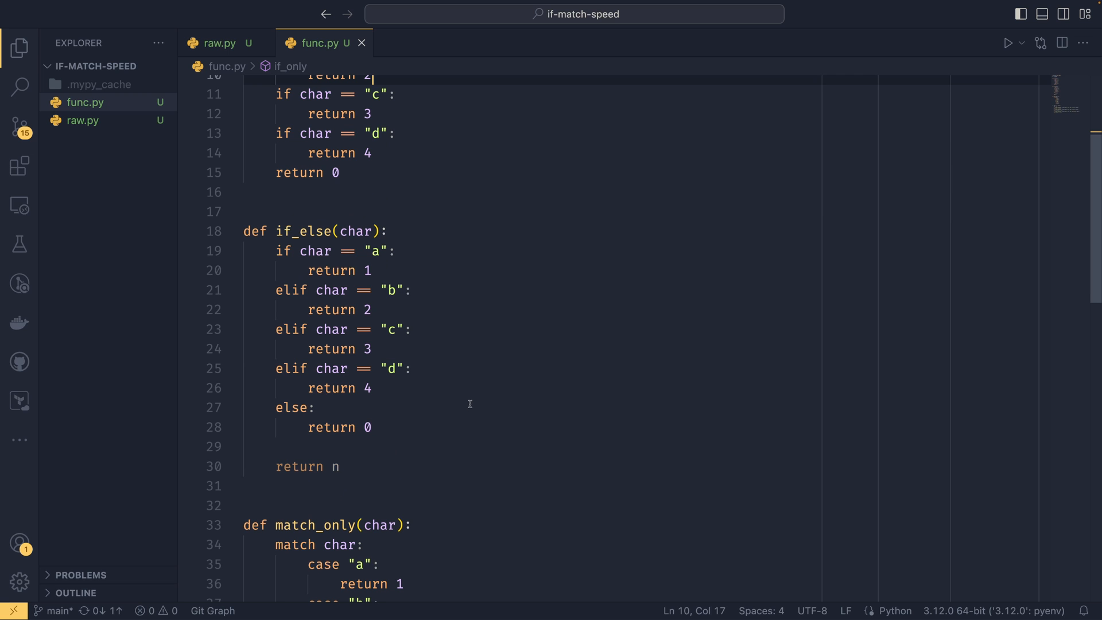
scroll(down, 3)
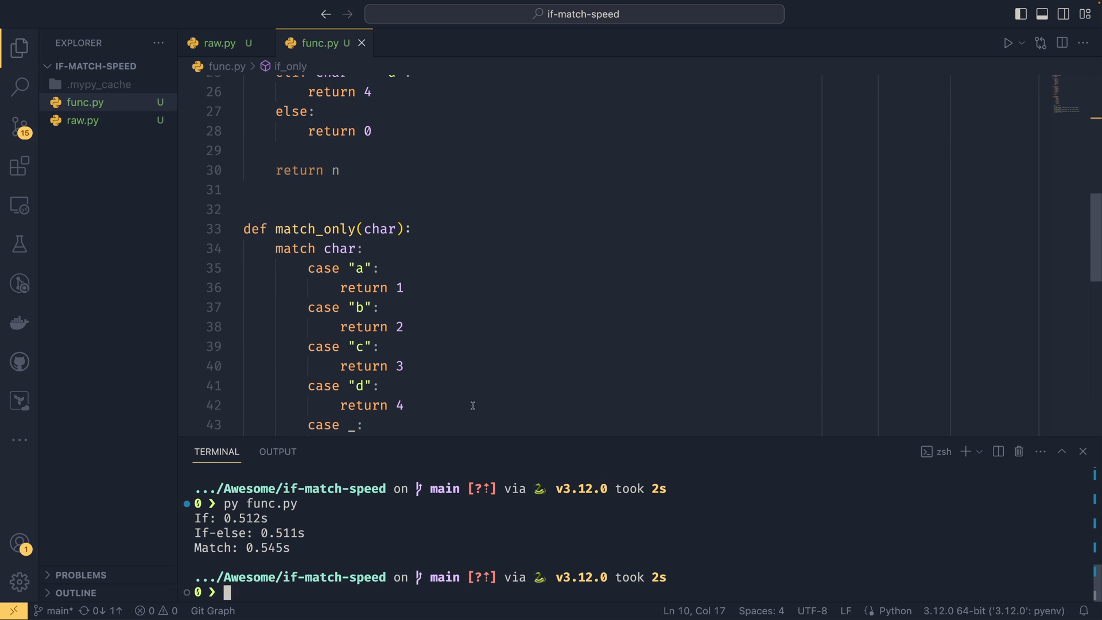
mouse_move(520, 284)
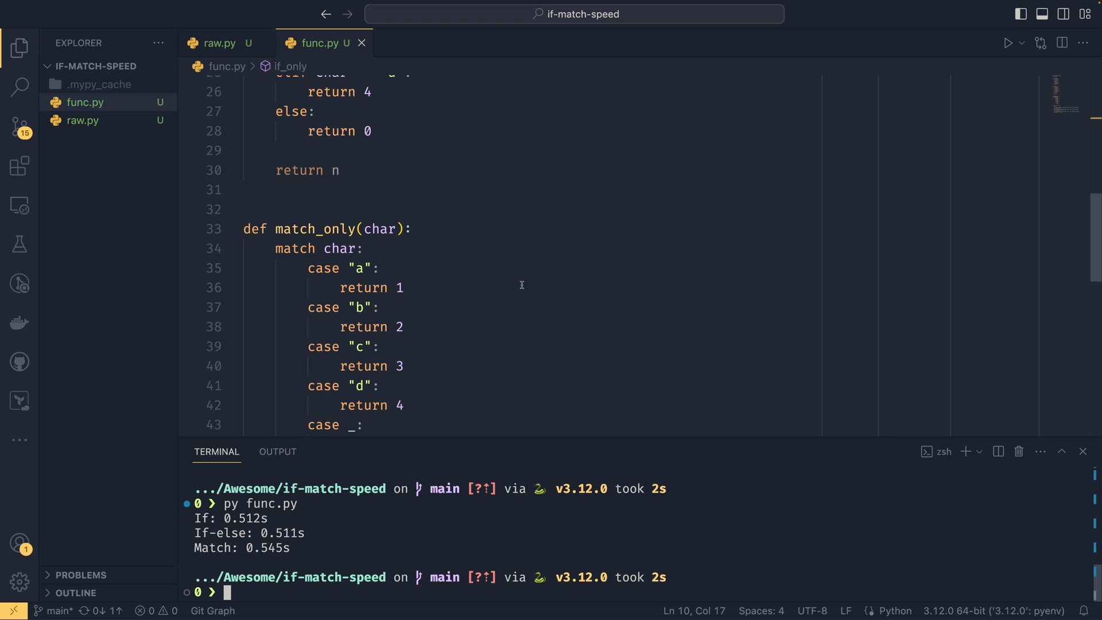
scroll(down, 3)
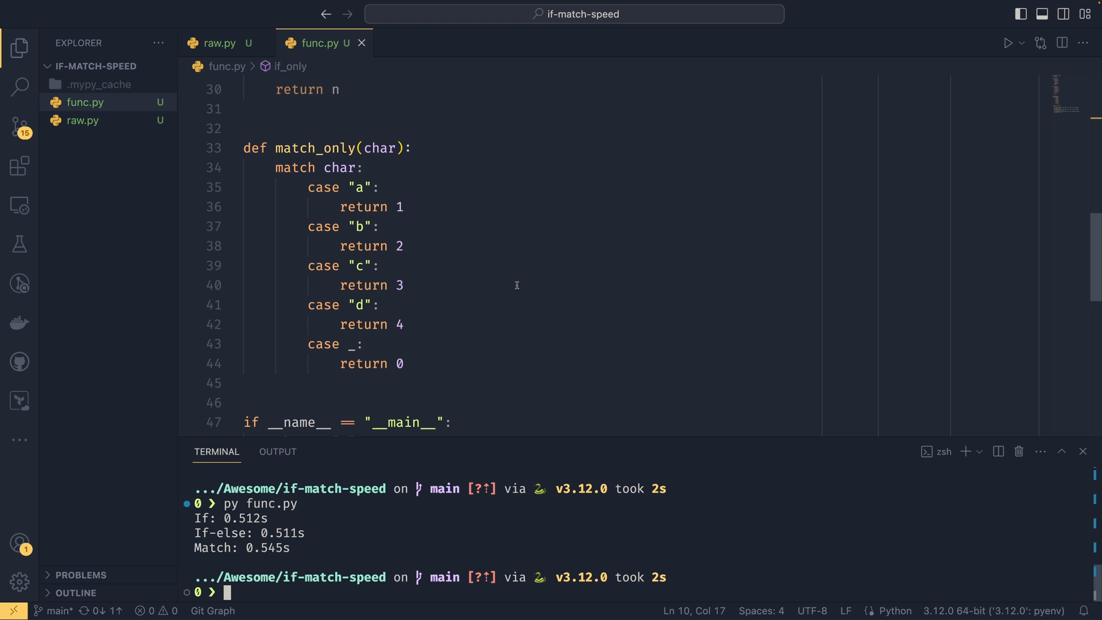
scroll(down, 3)
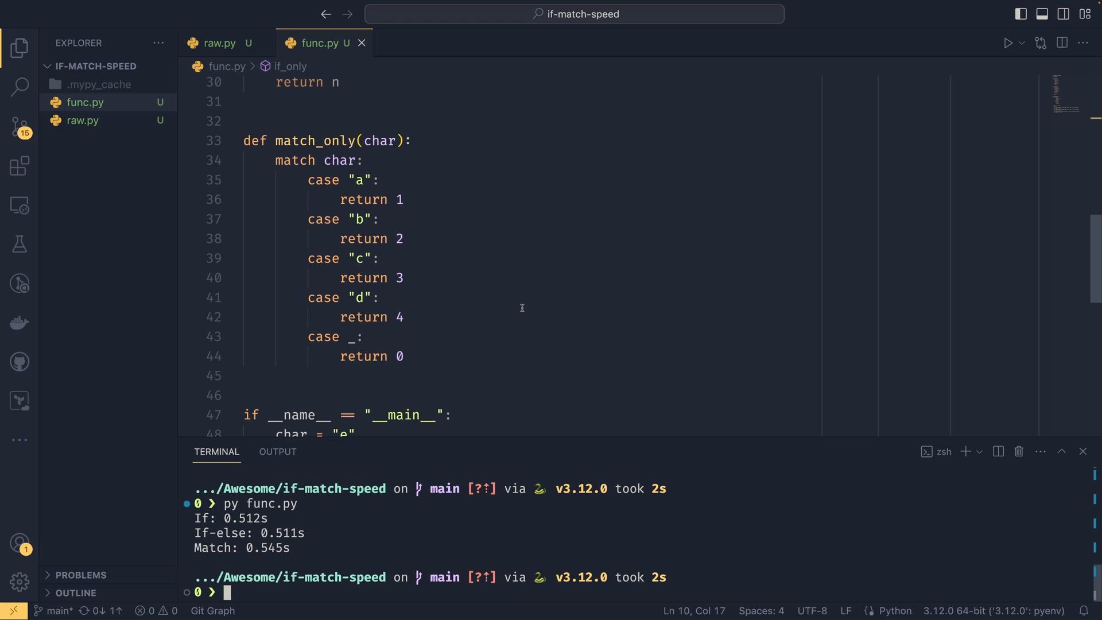